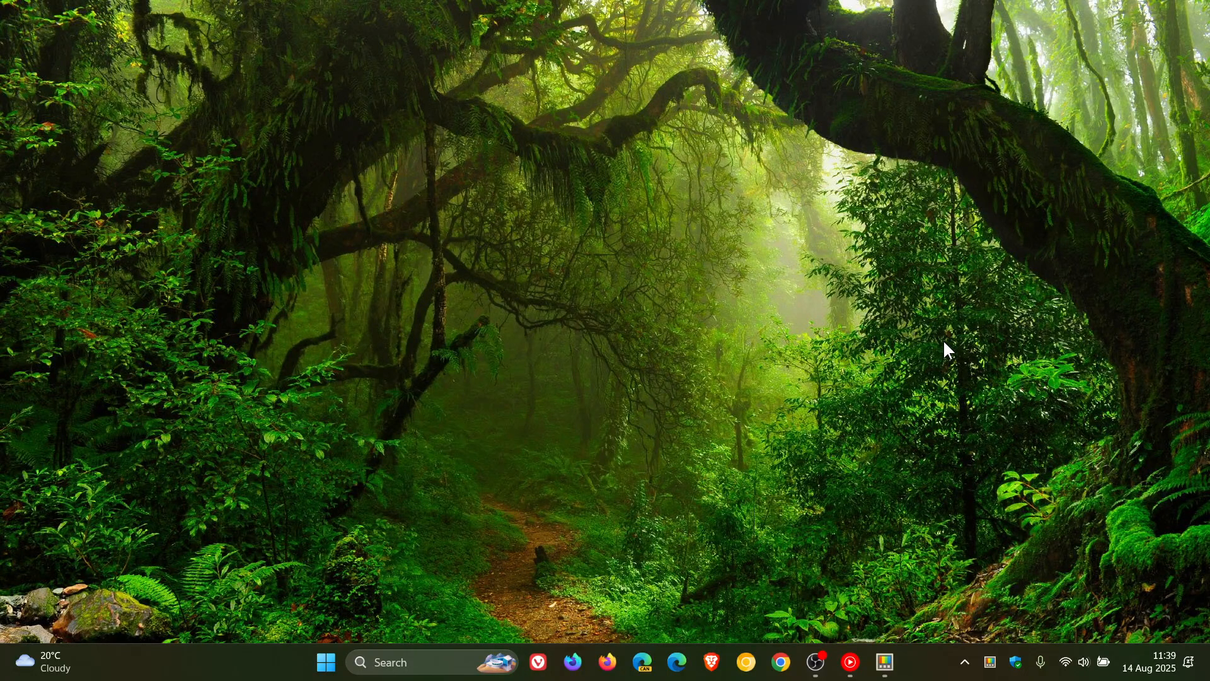
Step: Bring up PowerToys Settings from the taskbar, landing on the General page showing v0.93.0
click(885, 661)
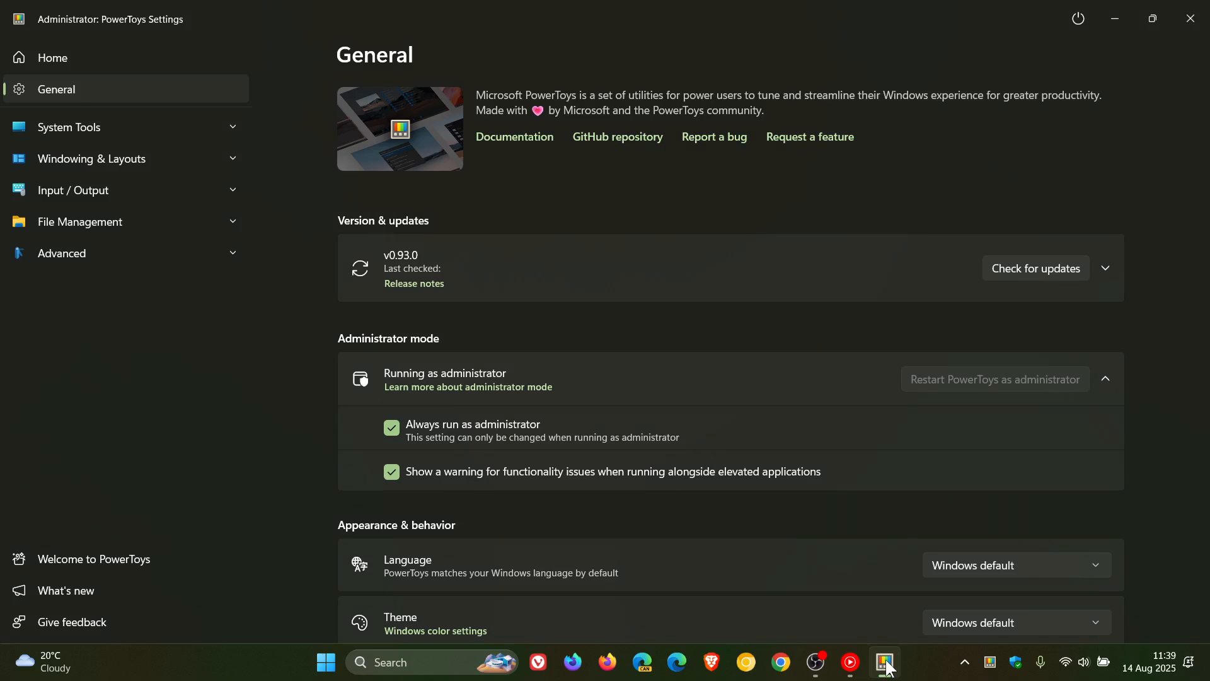
mouse_move(833, 188)
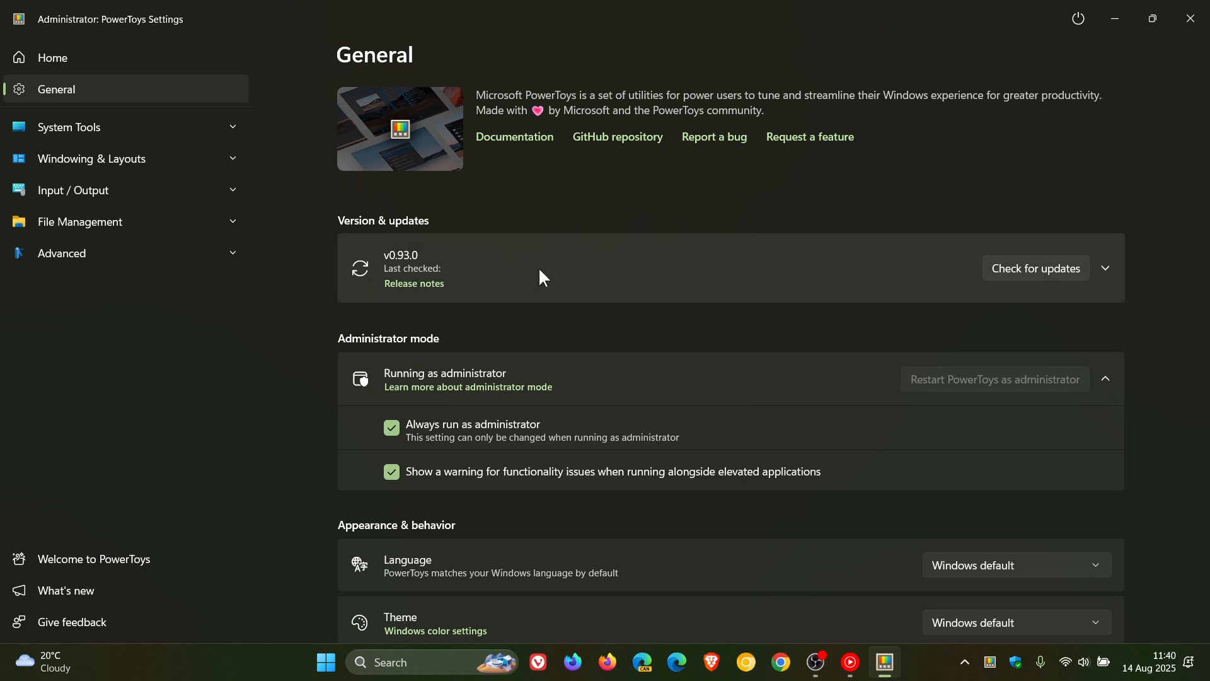
mouse_move(140, 59)
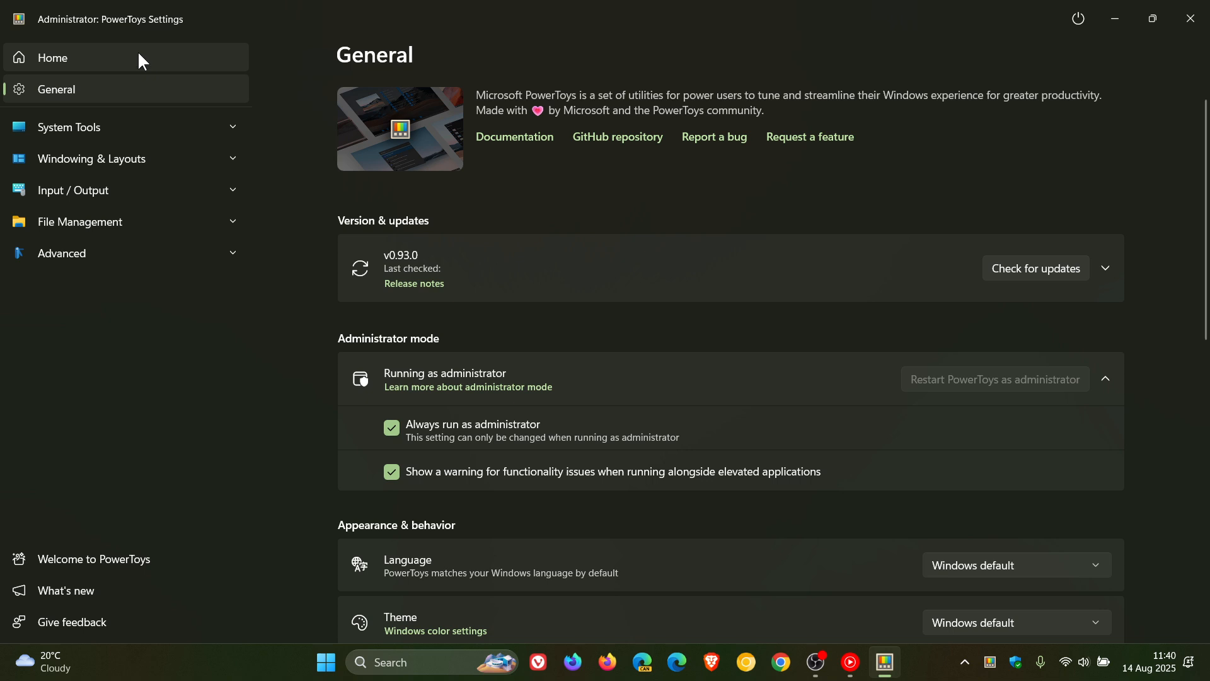
Step: Show the Home dashboard and scroll through its Quick access, Shortcuts overview and Modules cards
click(51, 58)
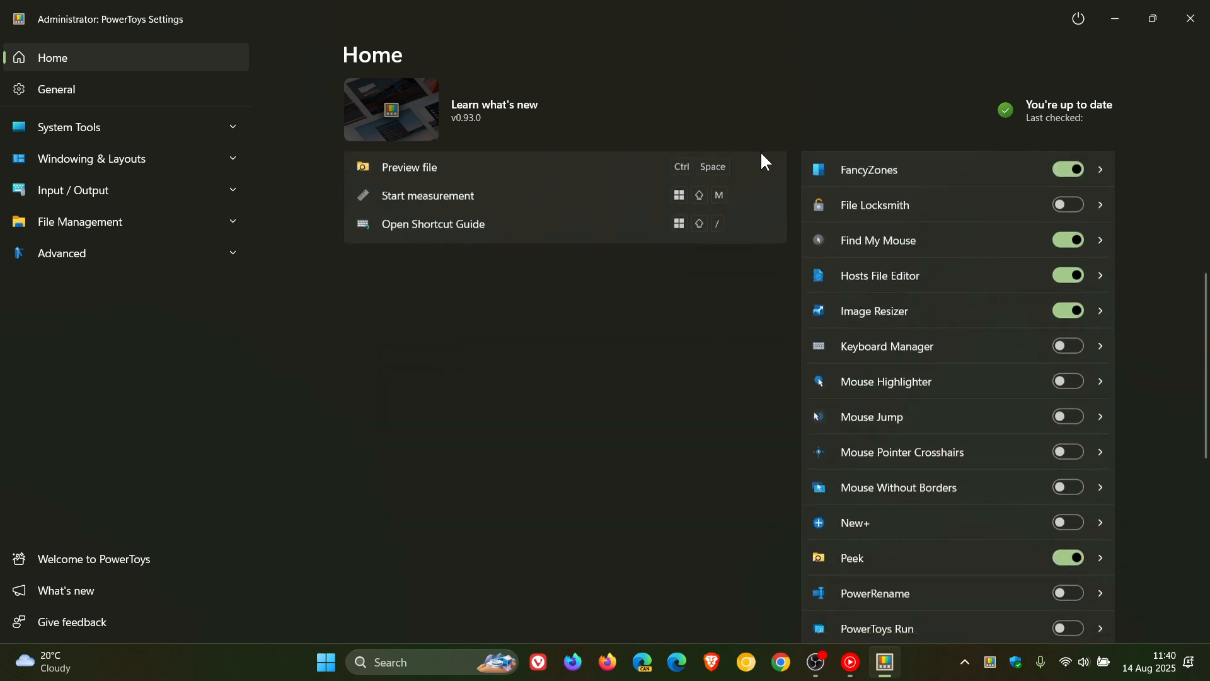
scroll(down, 3)
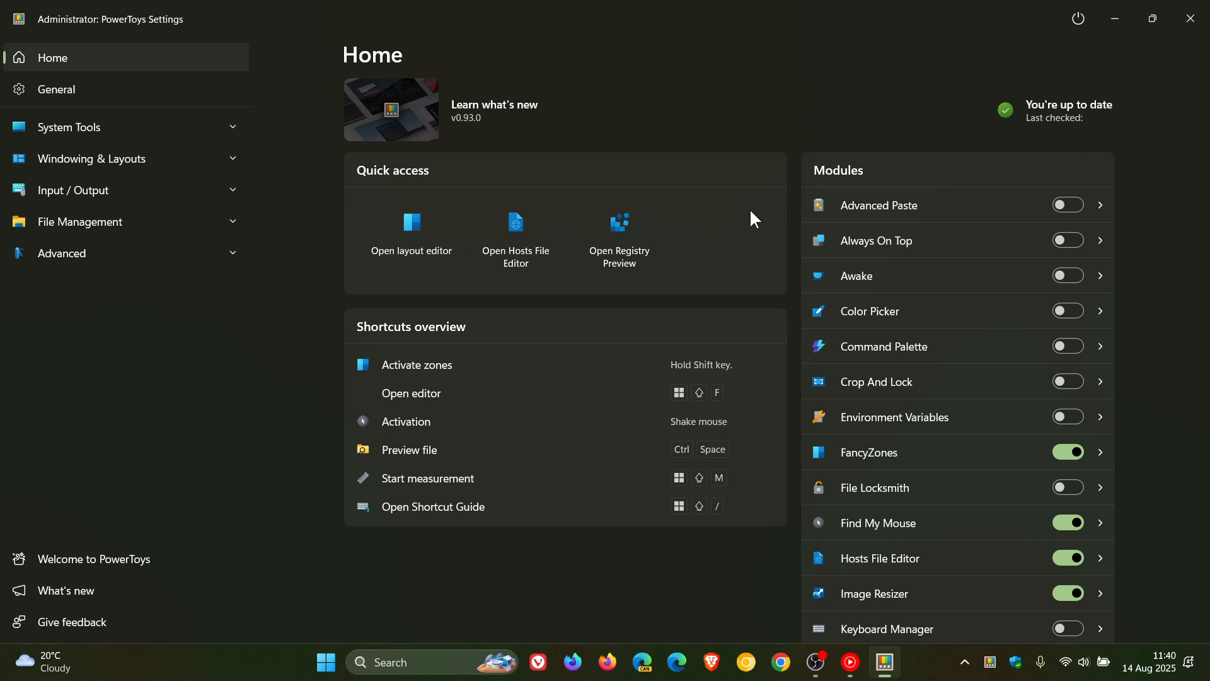
mouse_move(999, 269)
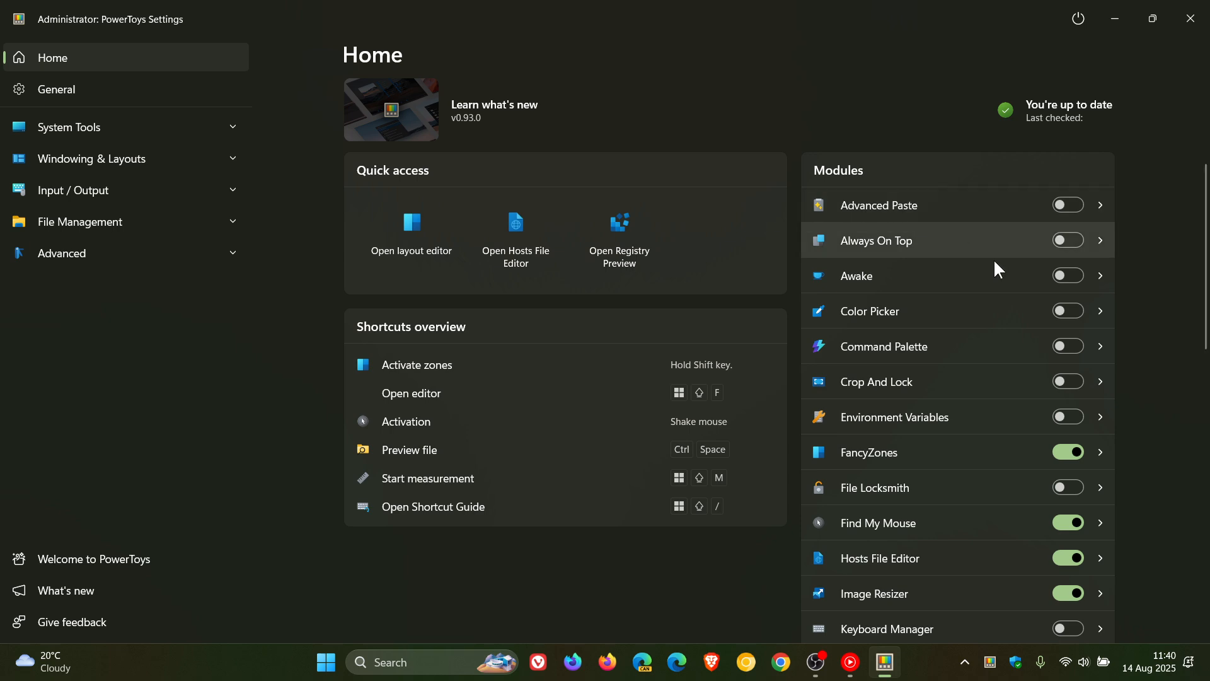
mouse_move(985, 497)
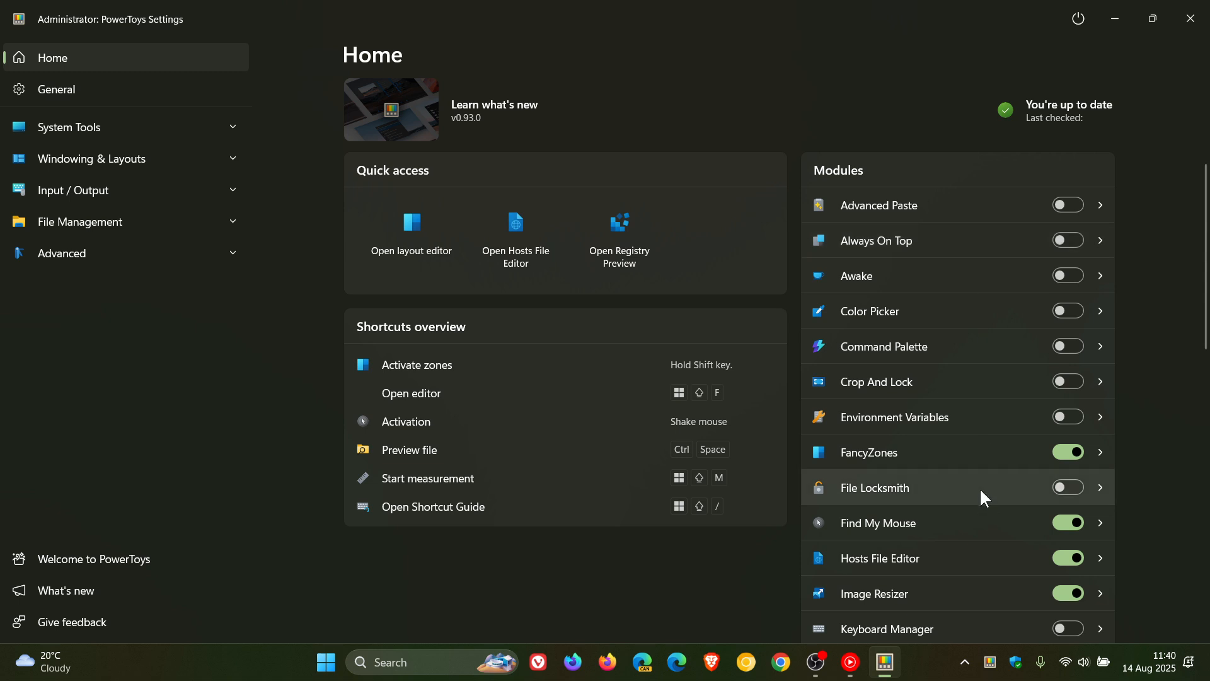
mouse_move(659, 414)
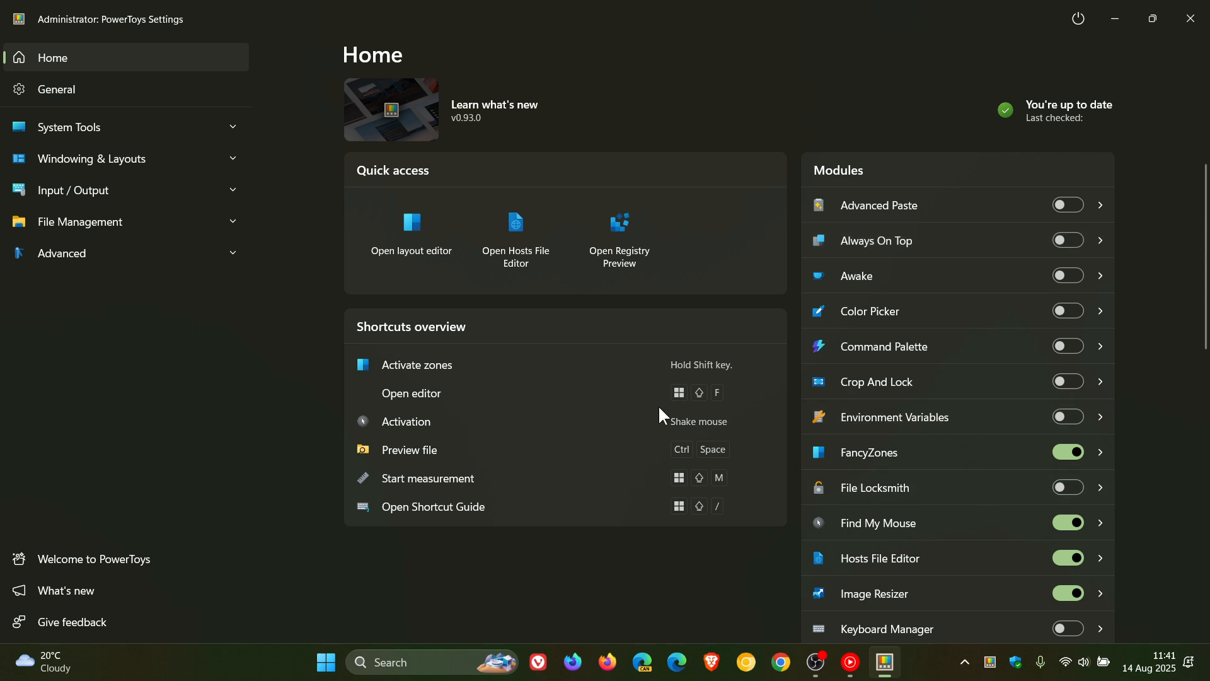
mouse_move(616, 480)
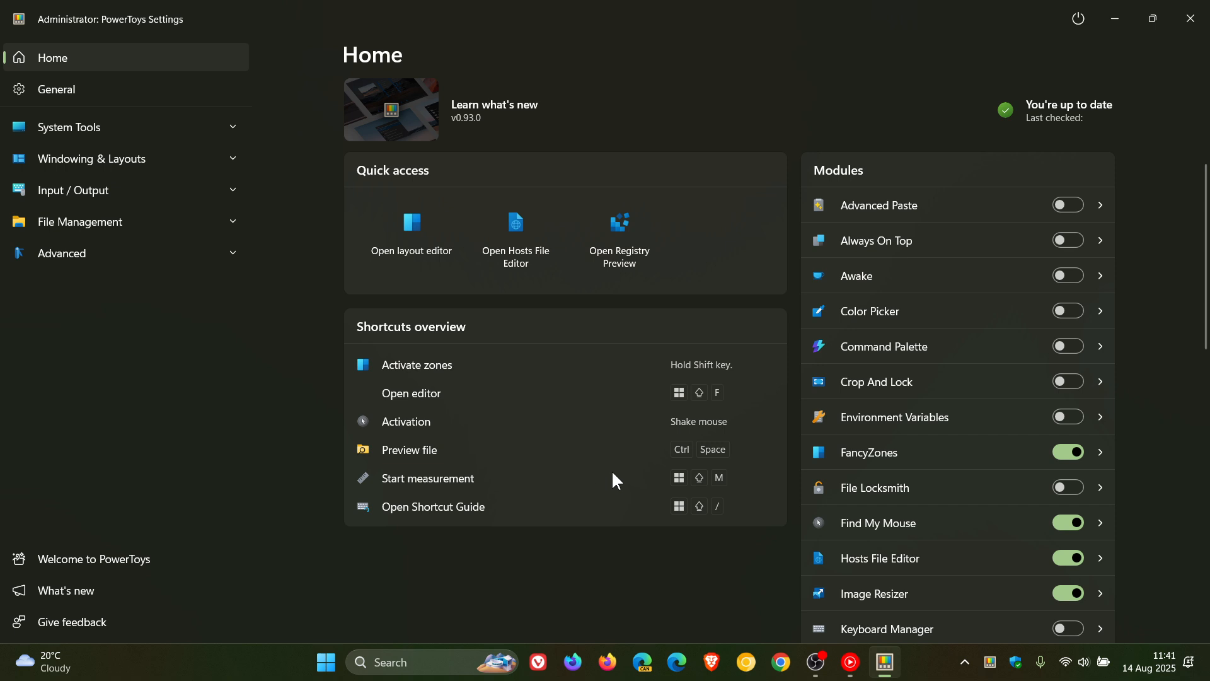
mouse_move(480, 268)
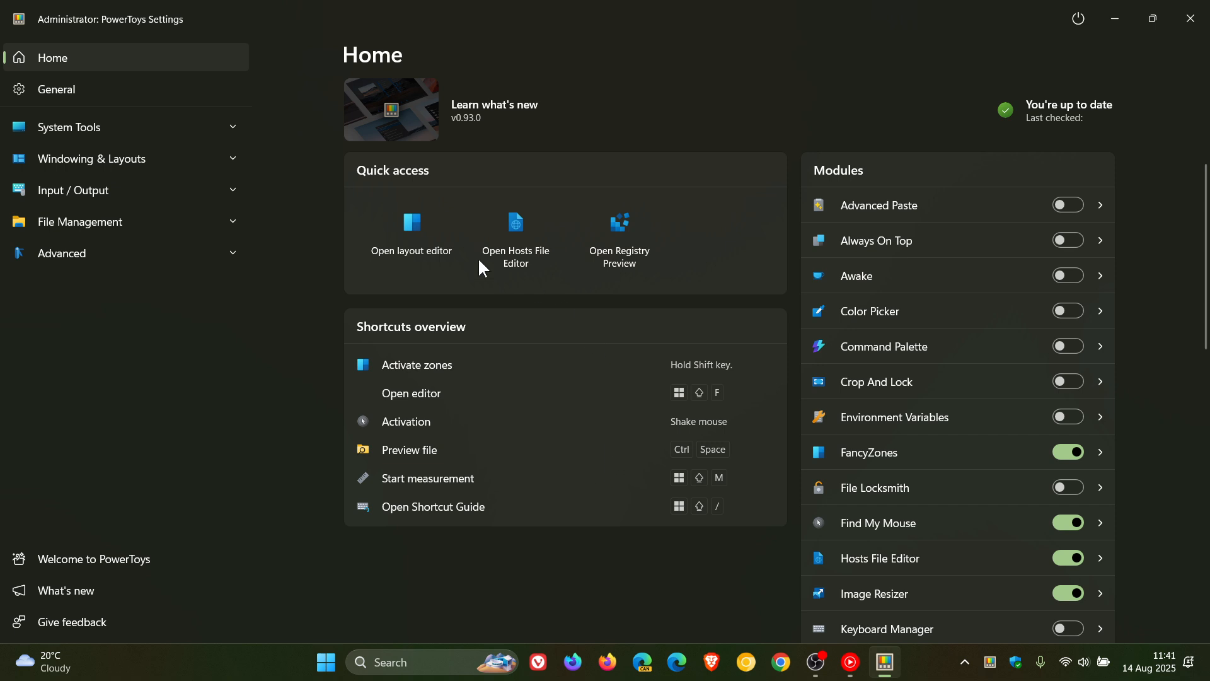
mouse_move(622, 237)
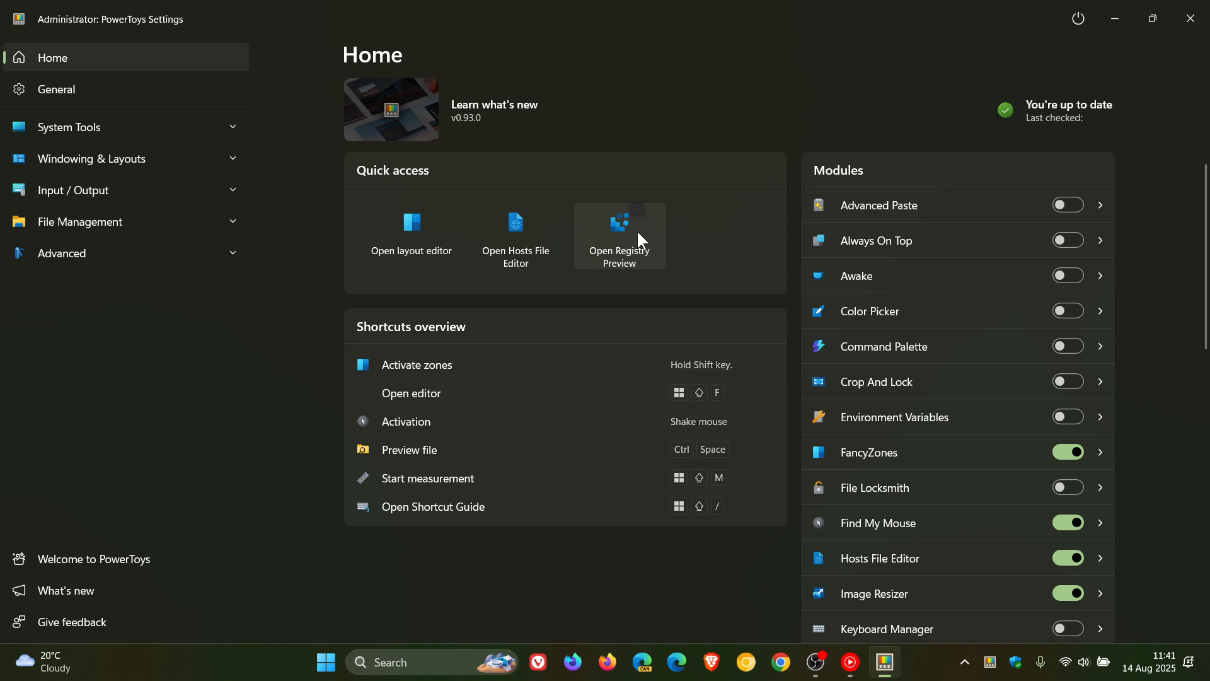
mouse_move(656, 251)
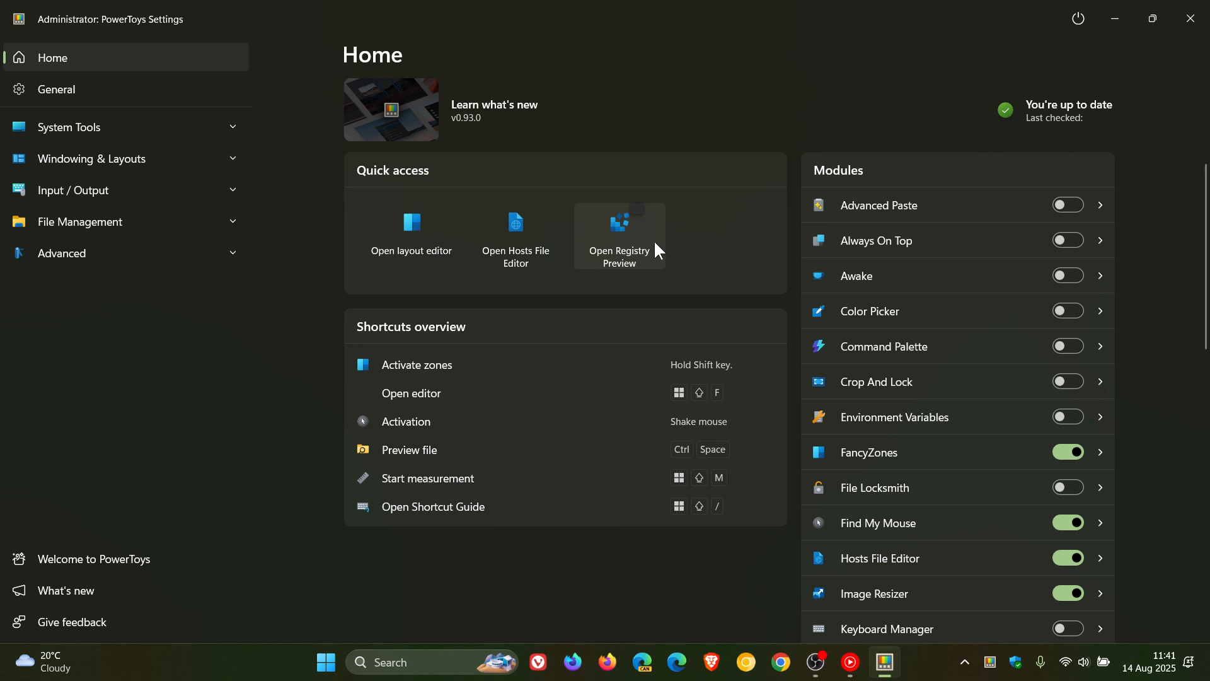
mouse_move(618, 239)
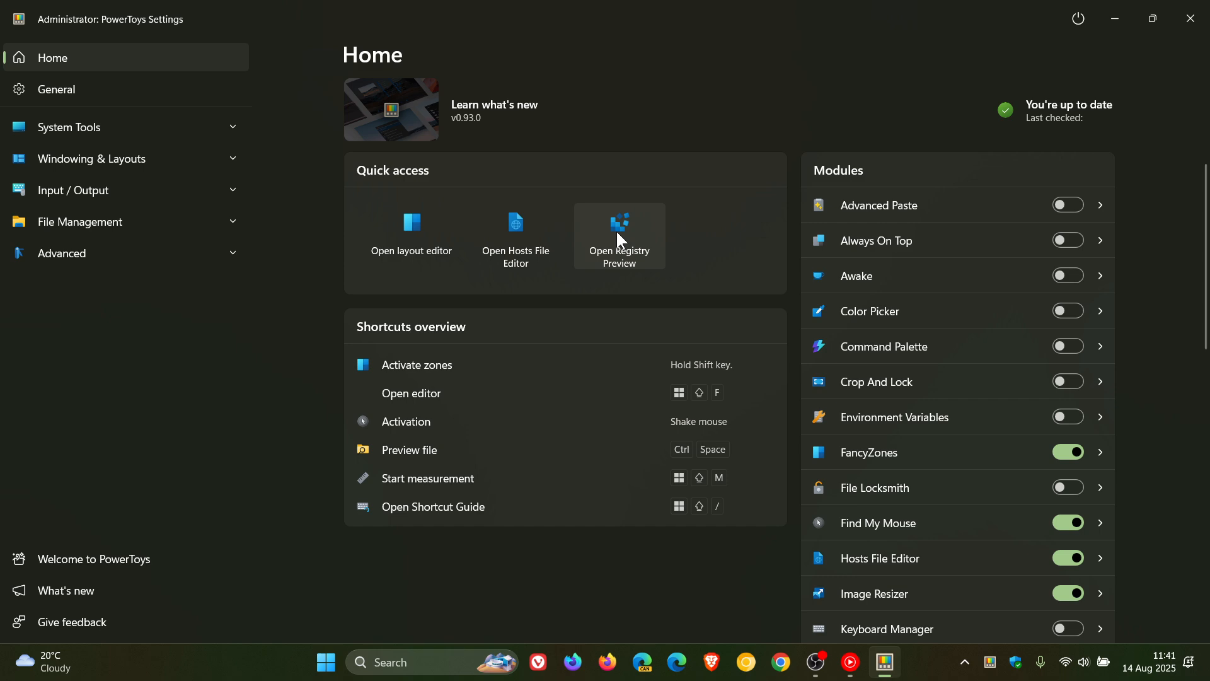
Step: Launch and close Registry Preview, show the Advanced Paste settings, and collapse the System Tools group
click(617, 235)
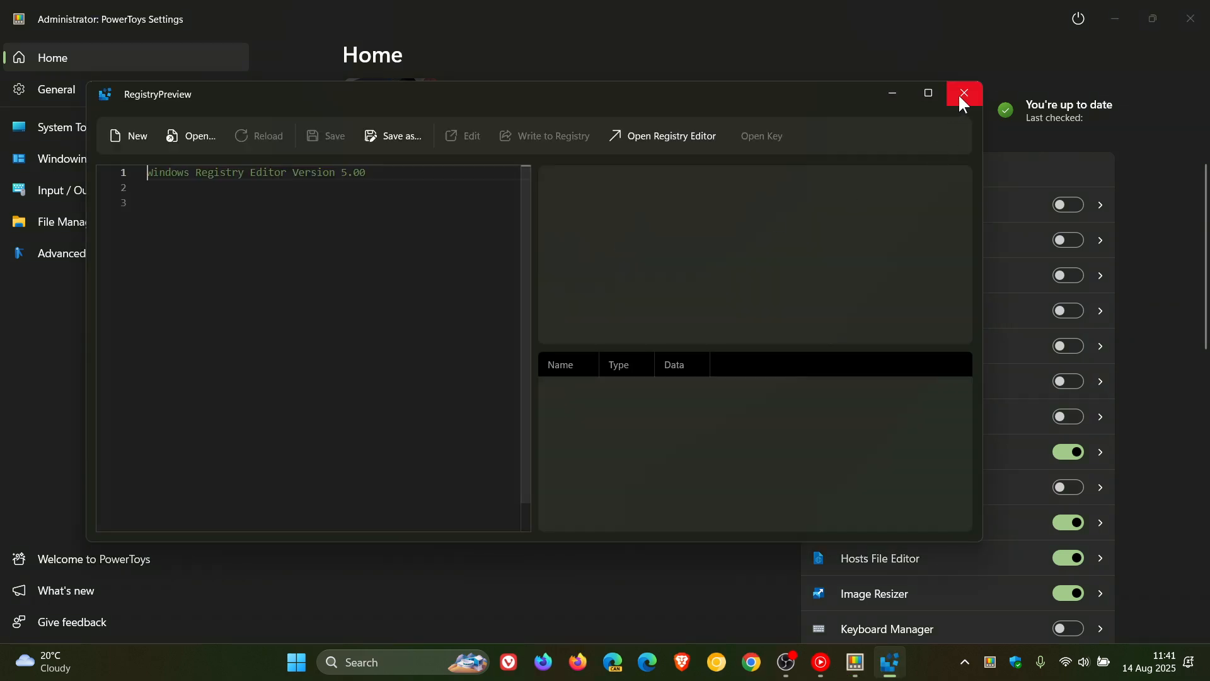
click(963, 93)
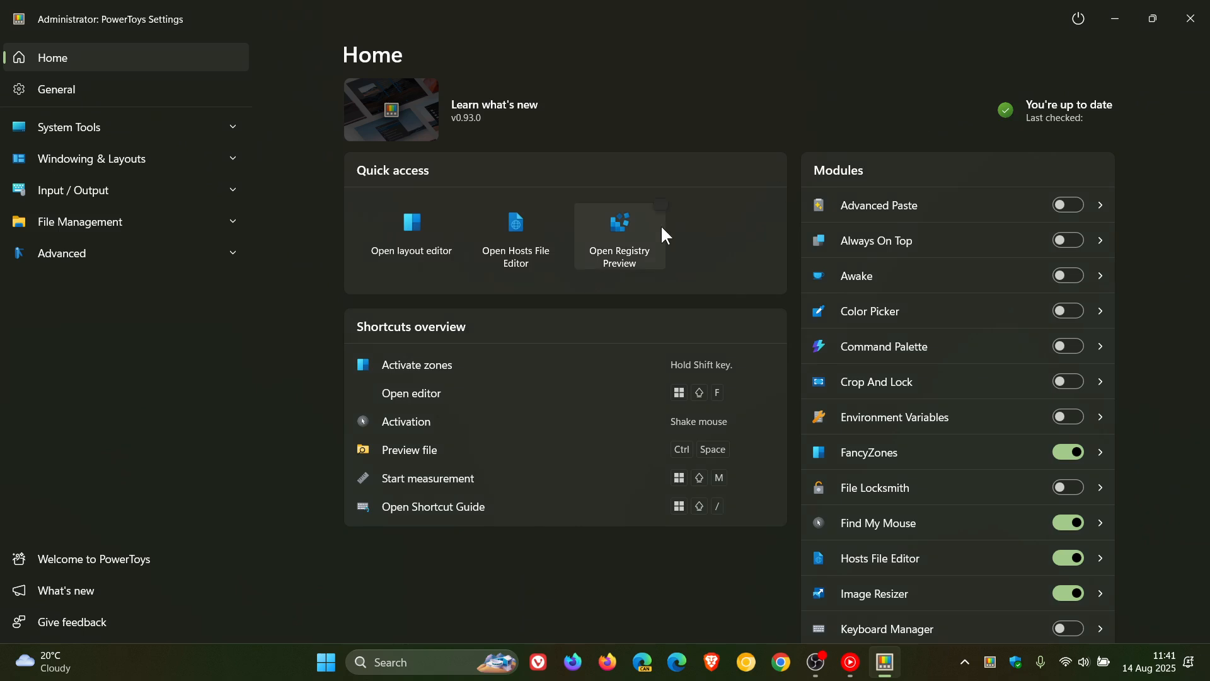
mouse_move(1014, 311)
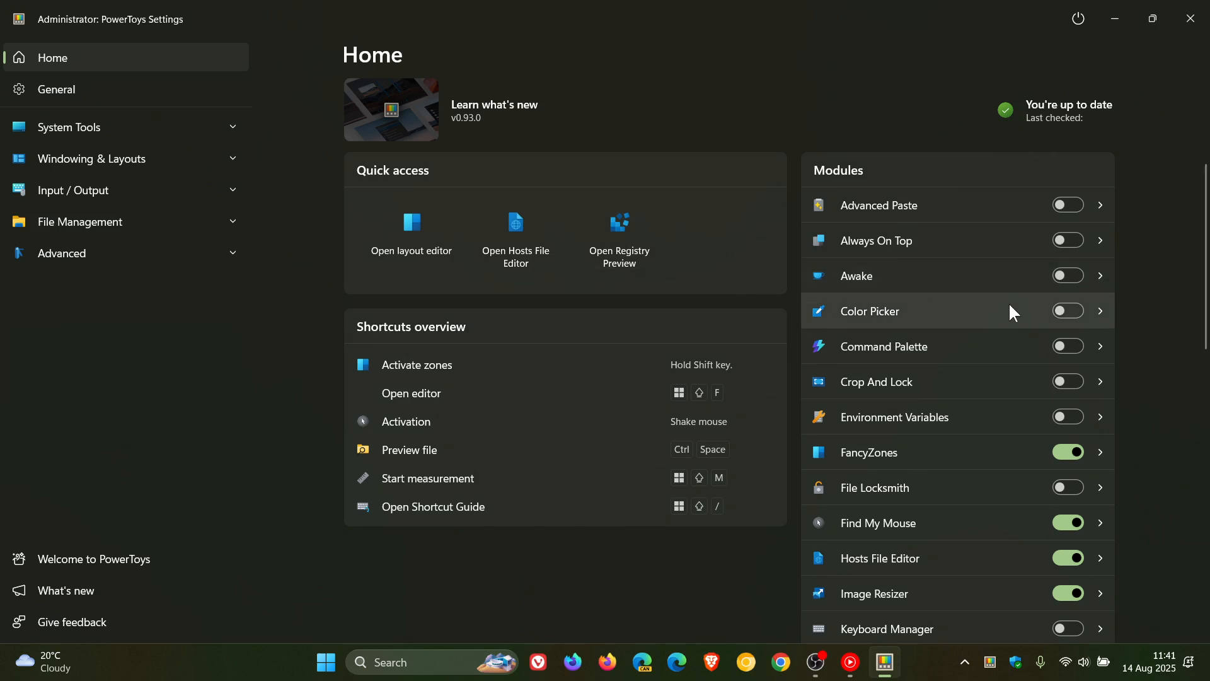
click(877, 204)
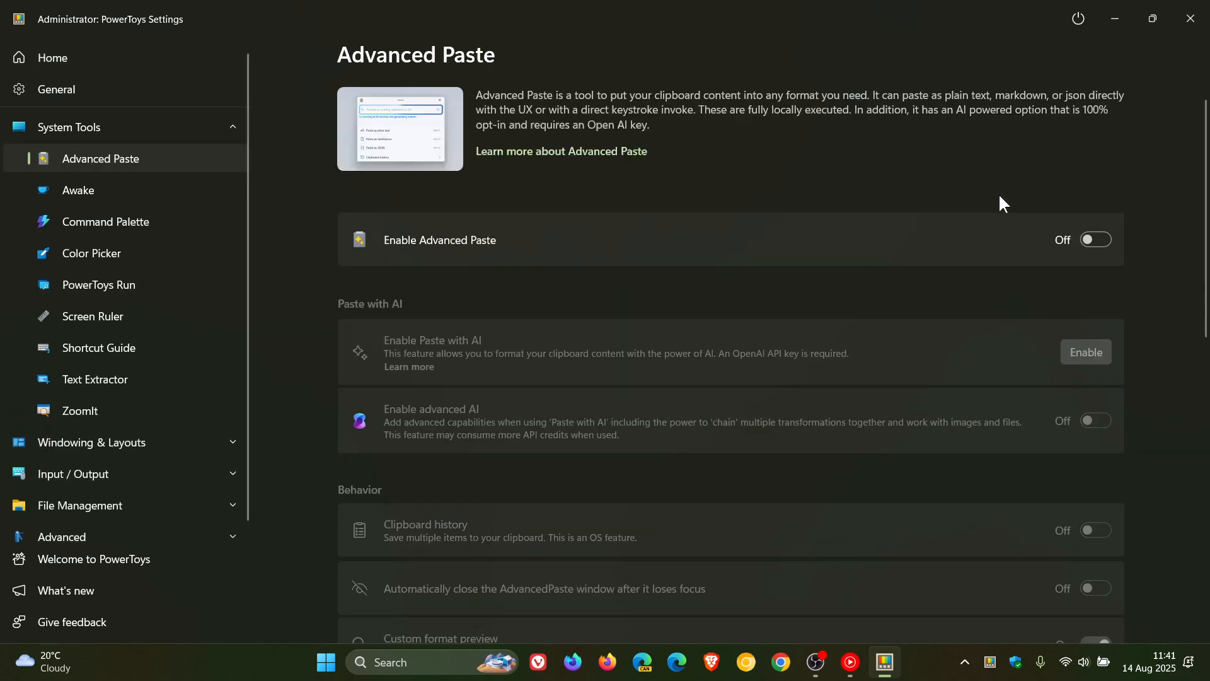
mouse_move(782, 156)
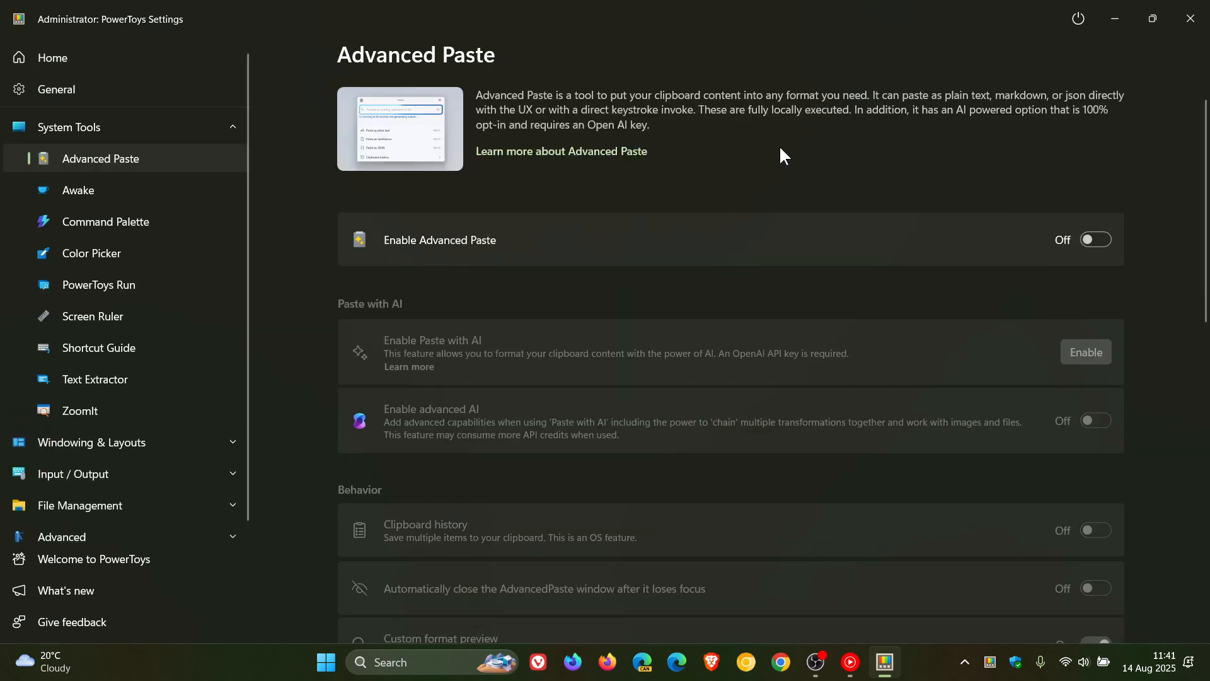
click(68, 128)
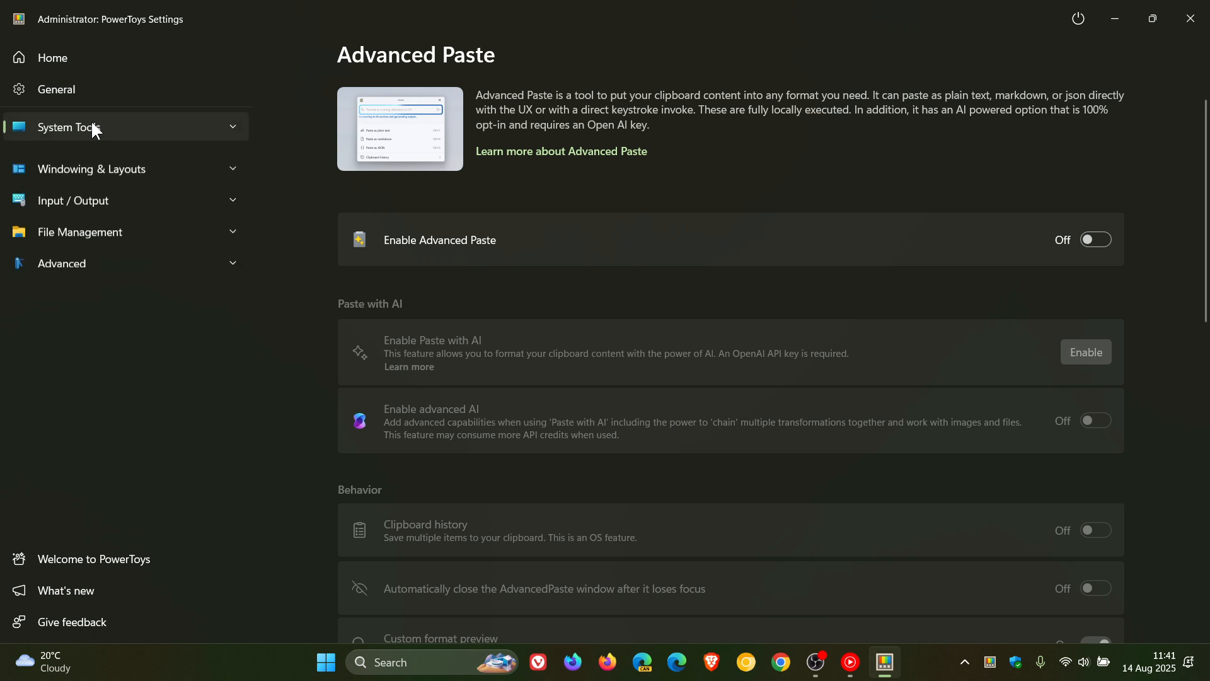
Step: Go back to the Home dashboard to review each module's on/off state
click(52, 56)
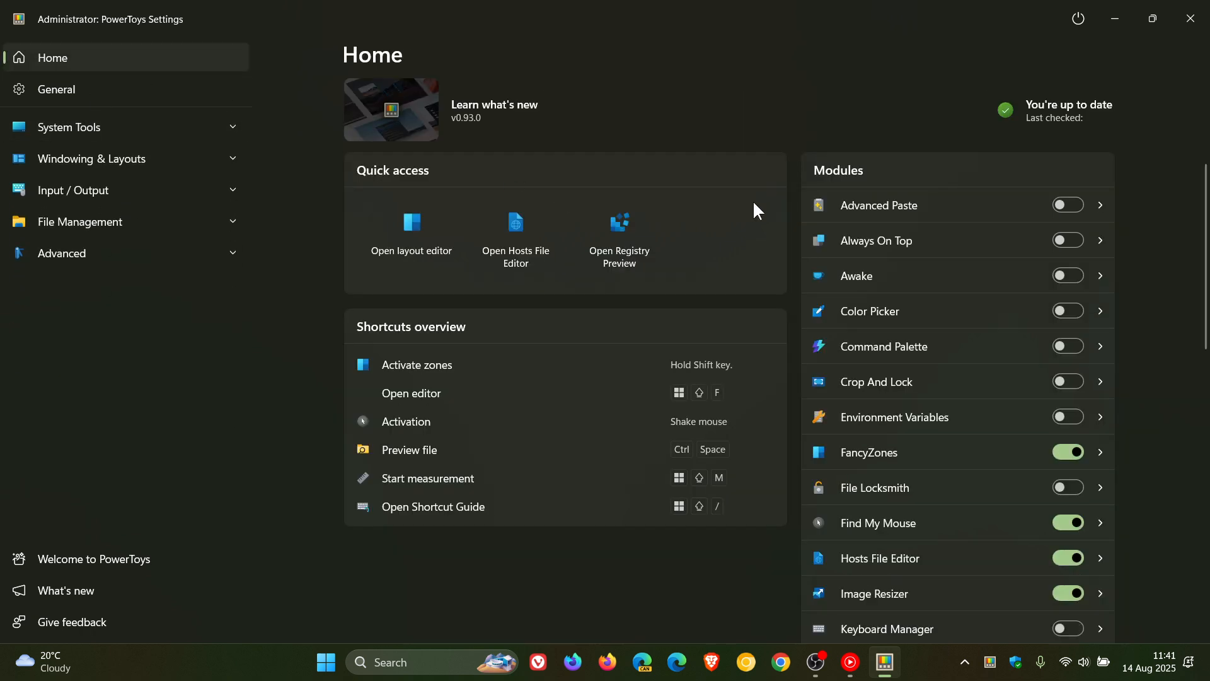
mouse_move(762, 211)
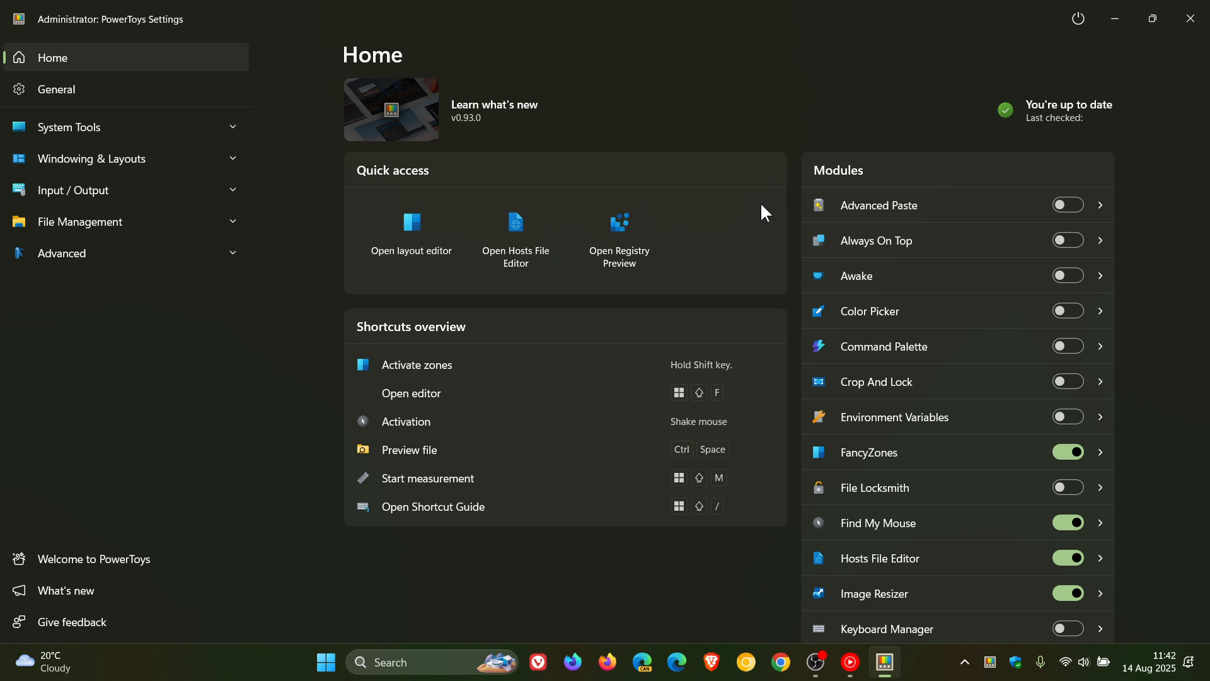
mouse_move(937, 527)
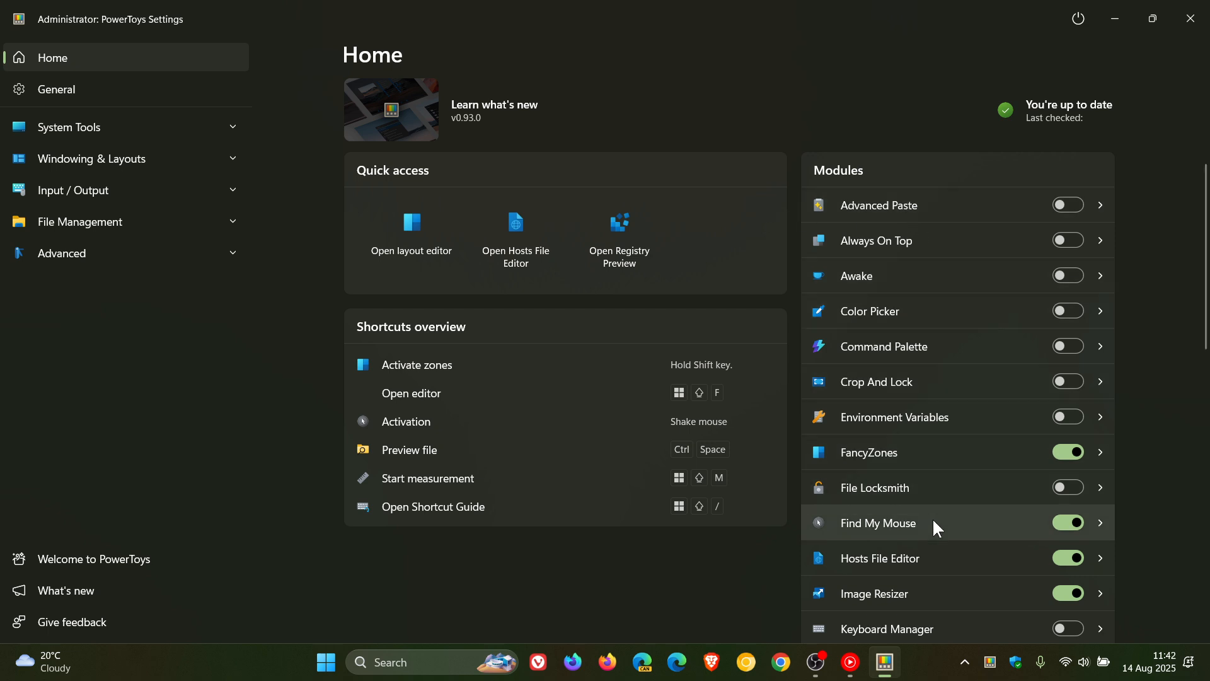
mouse_move(926, 574)
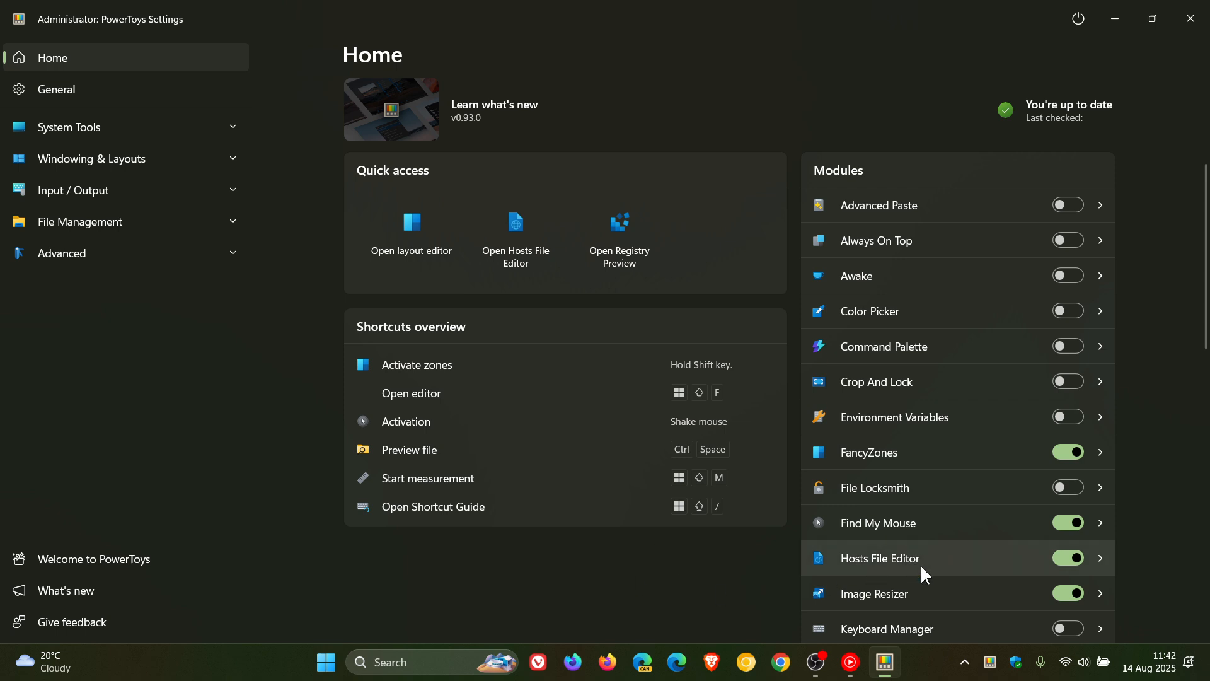
mouse_move(929, 518)
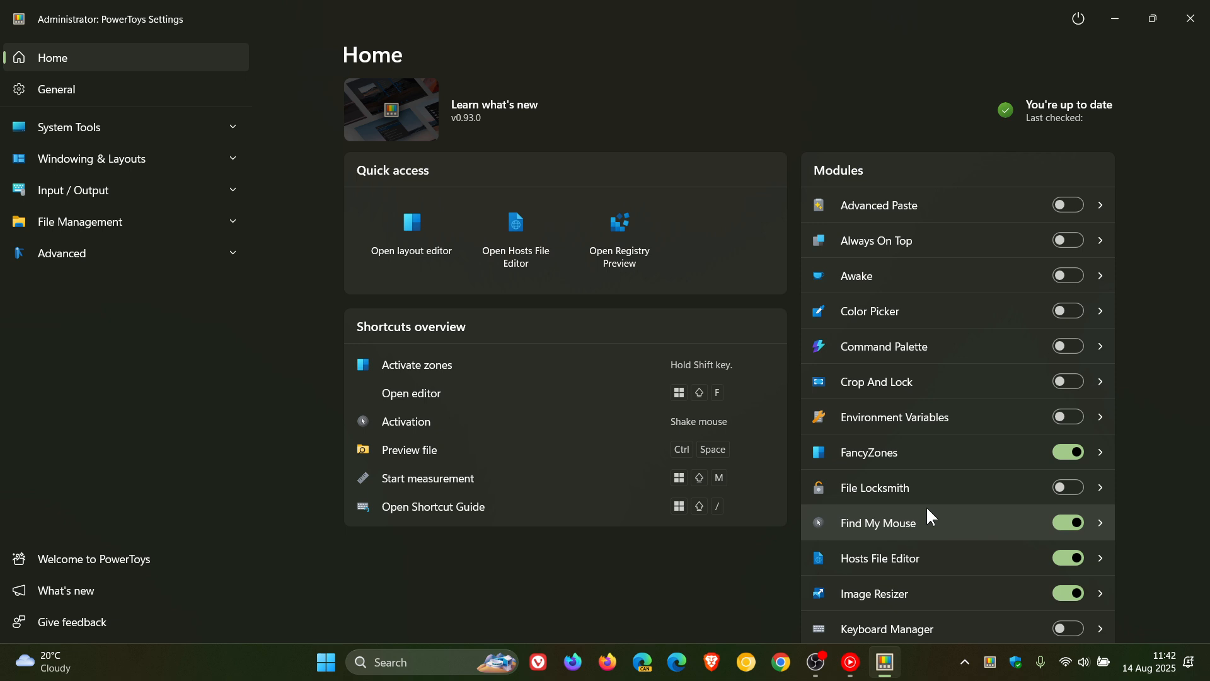
mouse_move(369, 440)
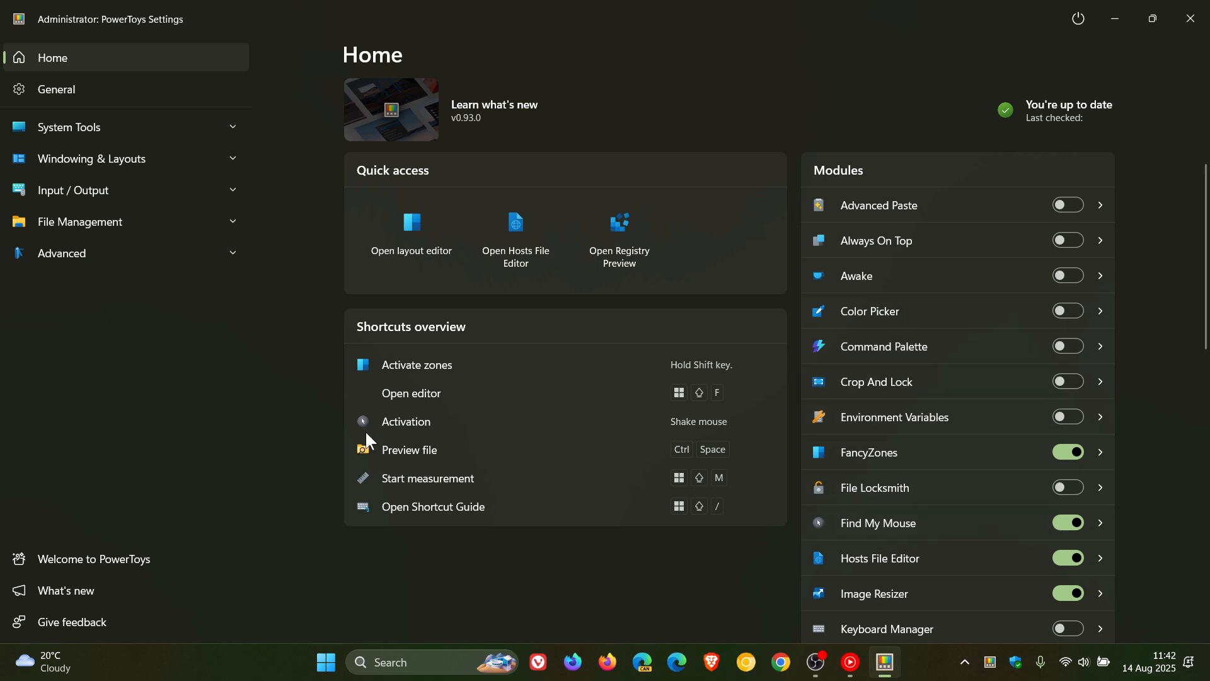
mouse_move(906, 453)
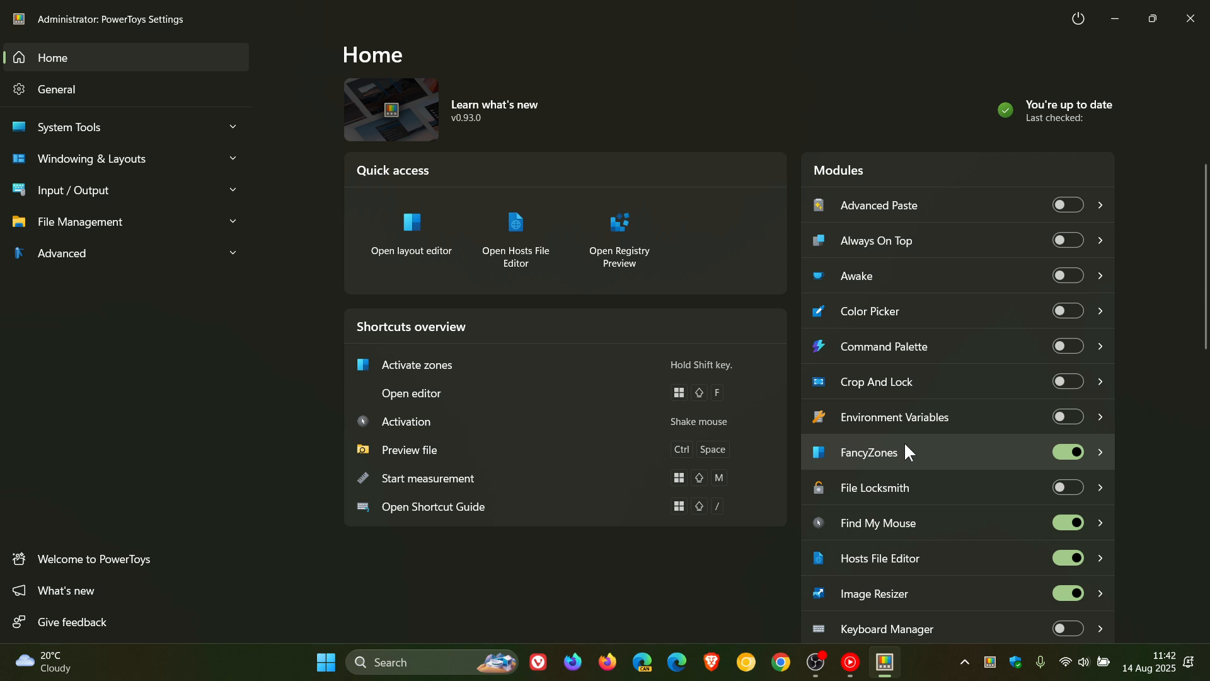
mouse_move(910, 454)
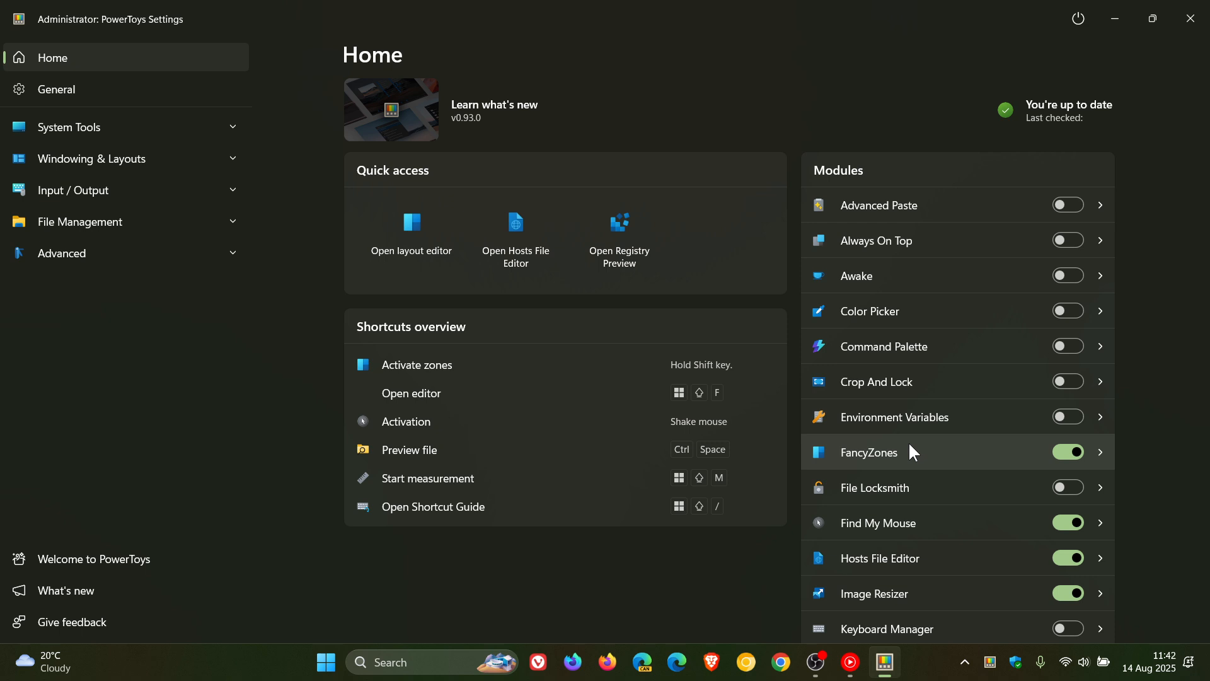
mouse_move(1078, 362)
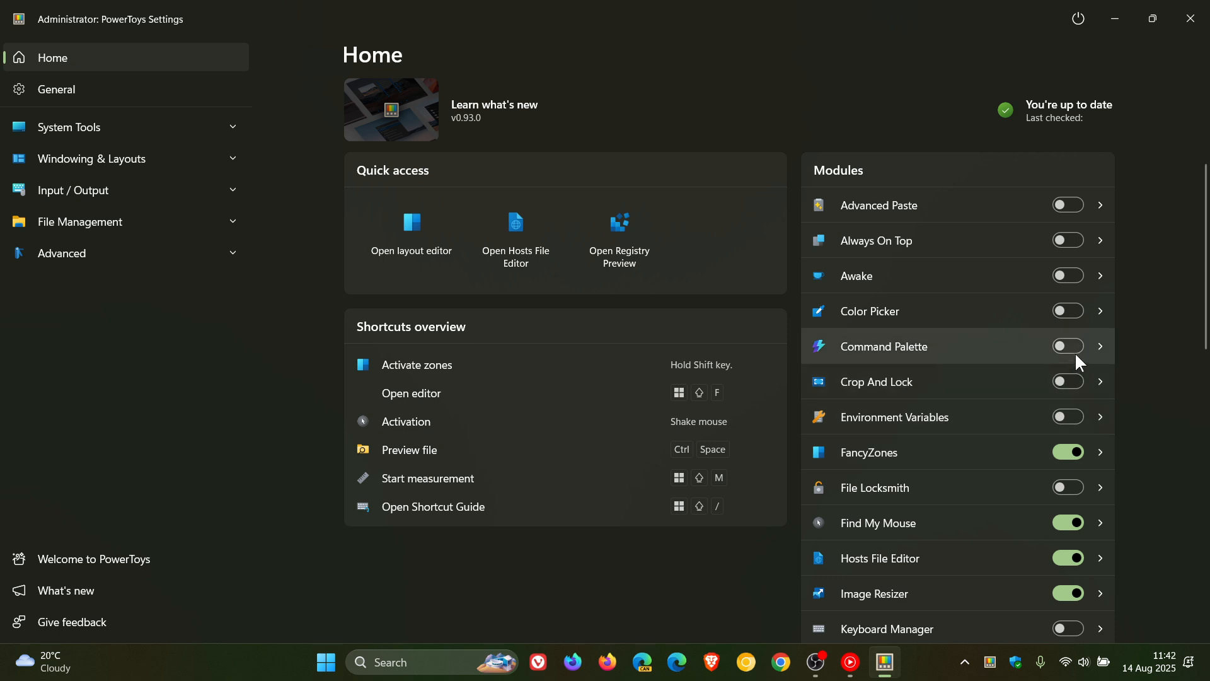
Step: Switch on the Command Palette module from the Home dashboard's Modules list
click(1068, 345)
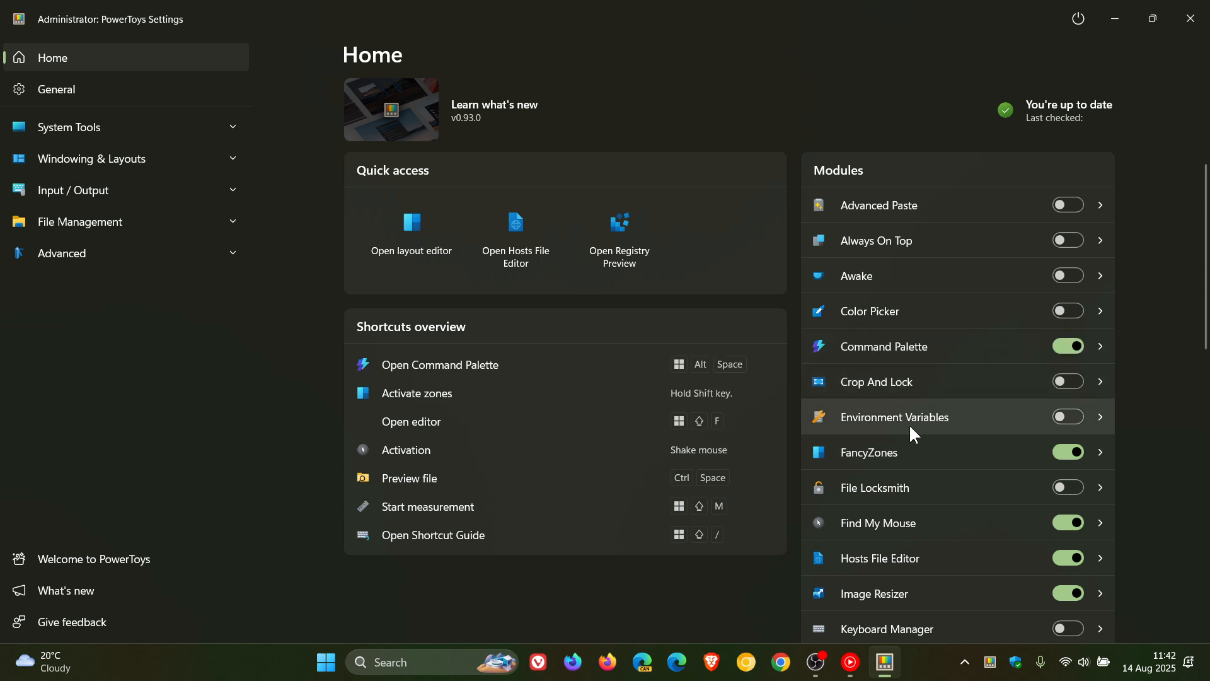
mouse_move(710, 380)
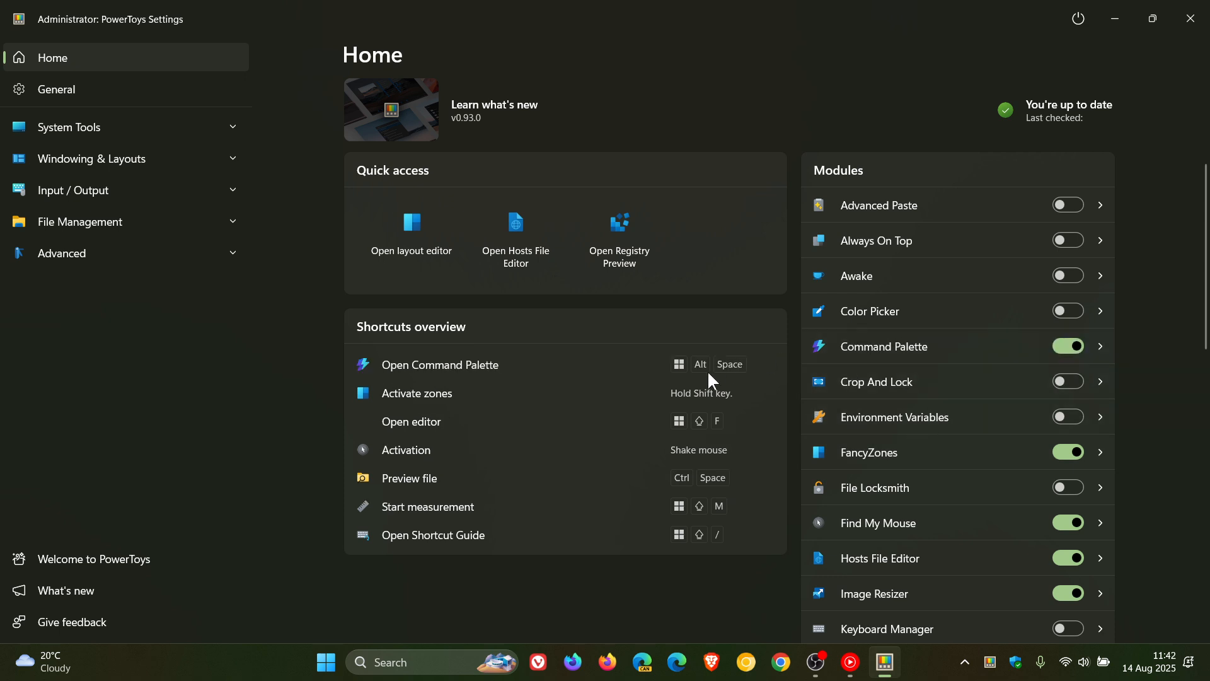
mouse_move(1064, 178)
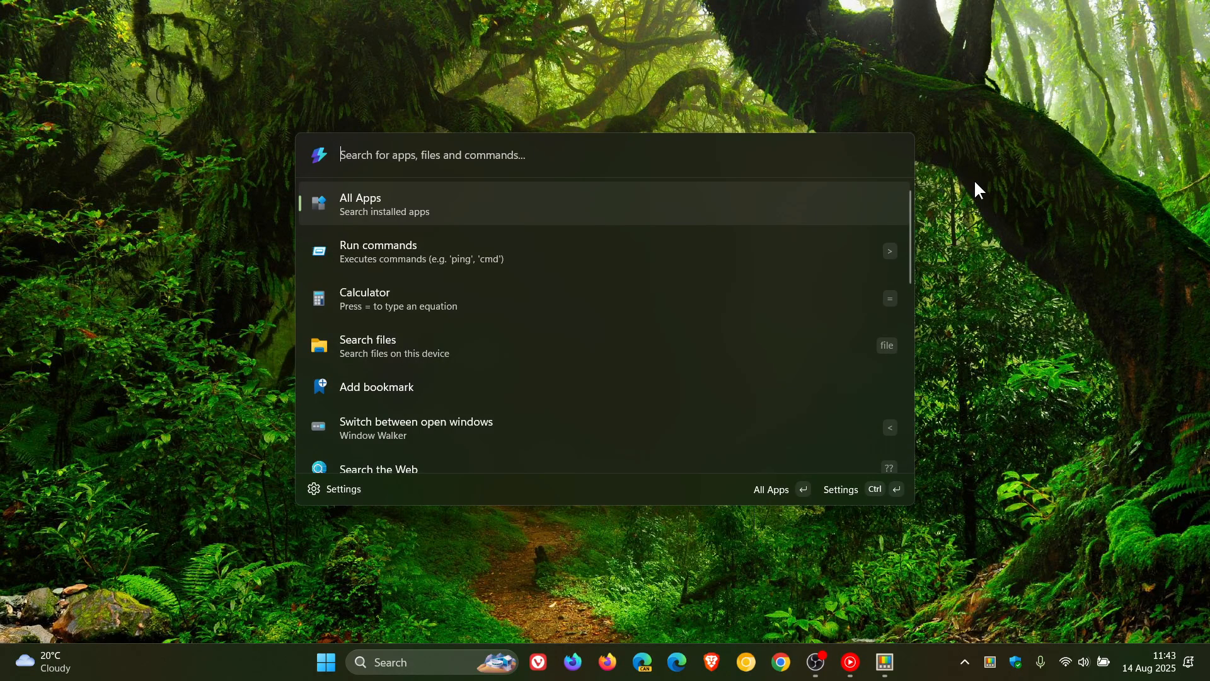
mouse_move(968, 154)
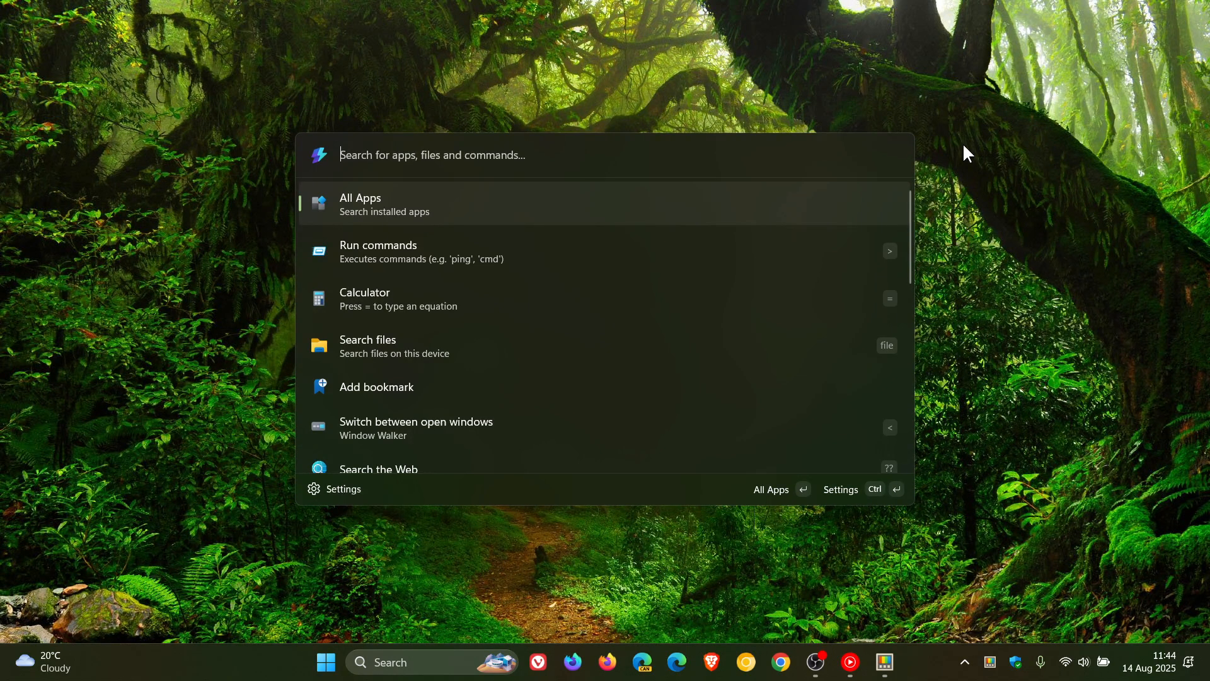
mouse_move(884, 661)
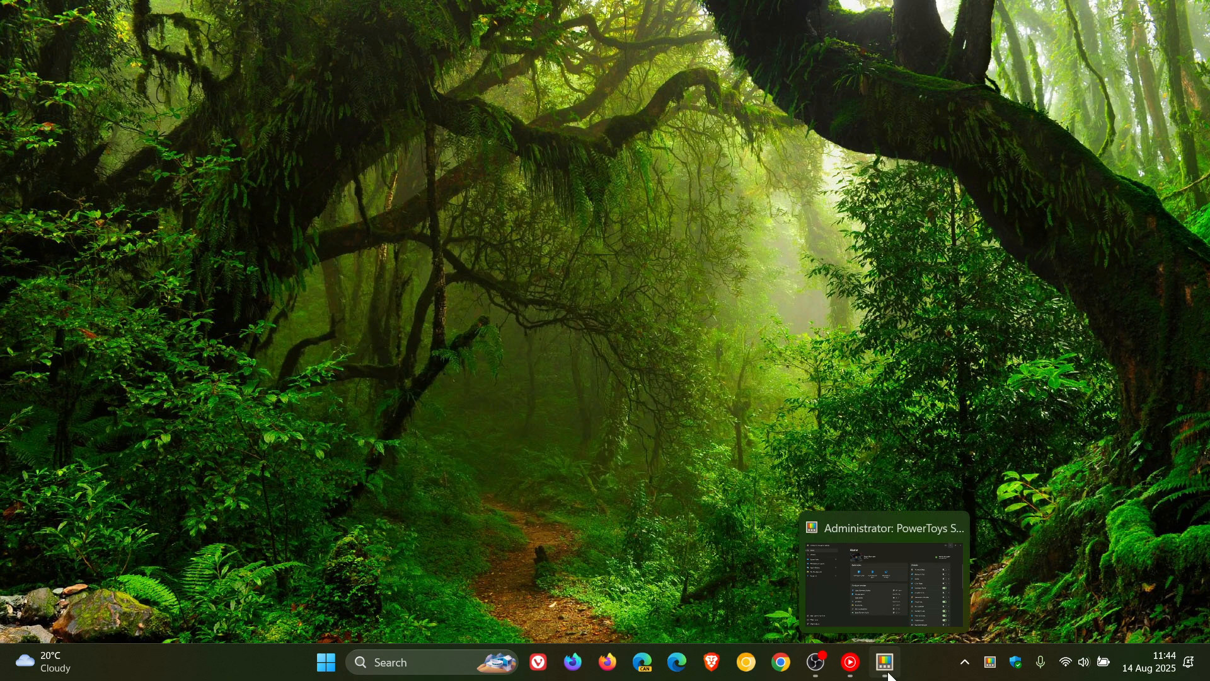
Step: Restore PowerToys, then in File Explorer open Pictures › Thumbnails and select the 117 (Small) image
click(885, 662)
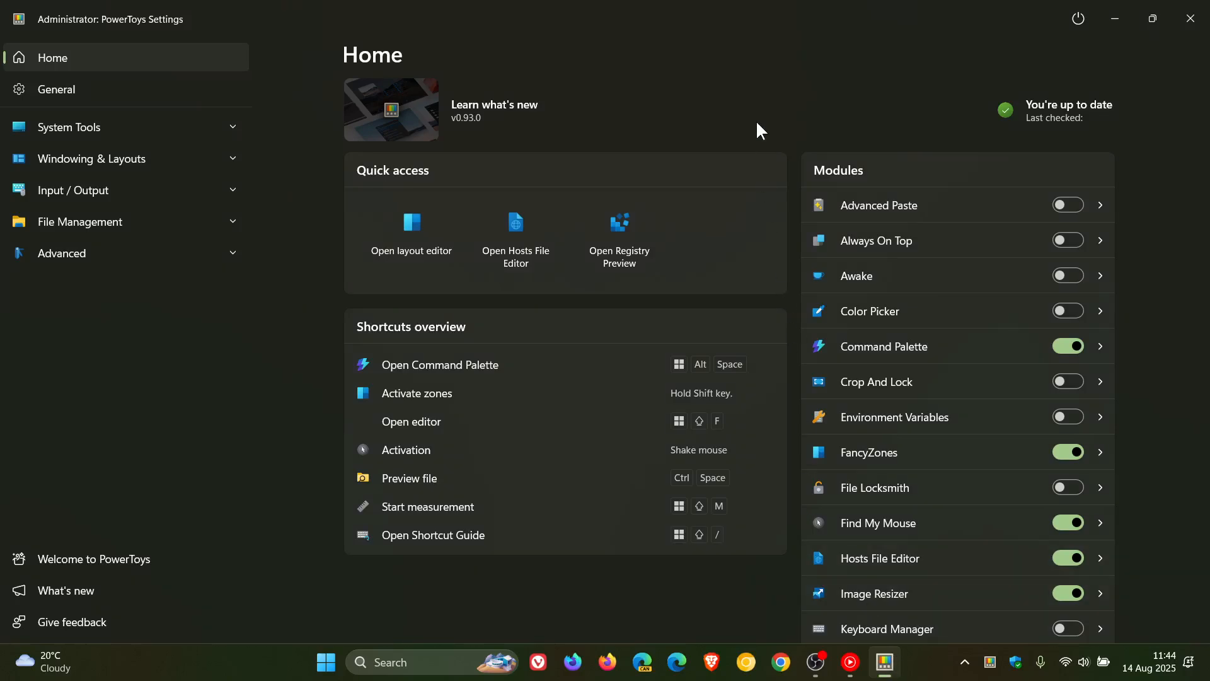
mouse_move(401, 606)
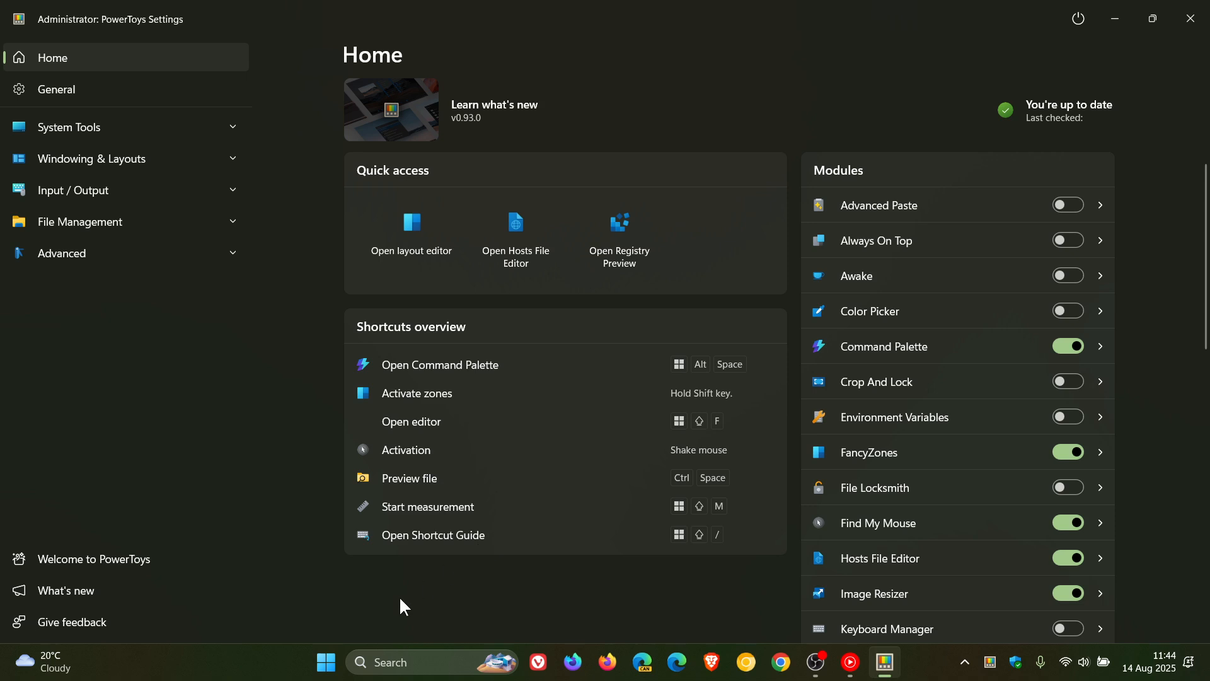
click(325, 661)
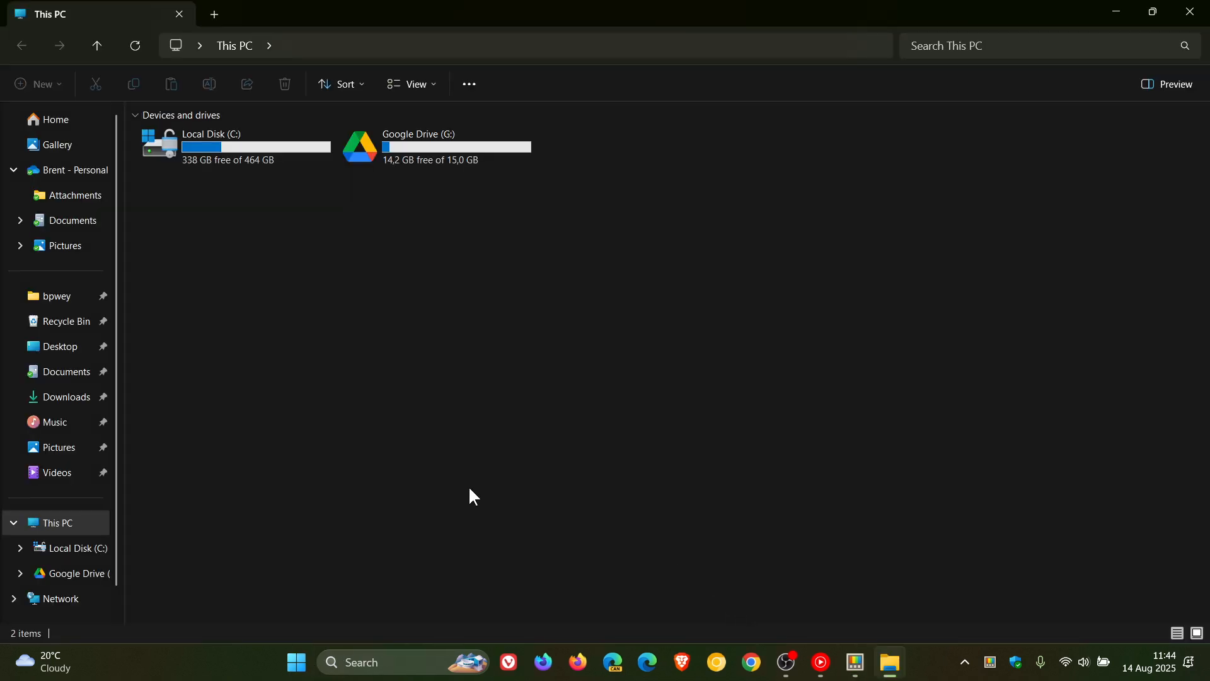
click(64, 246)
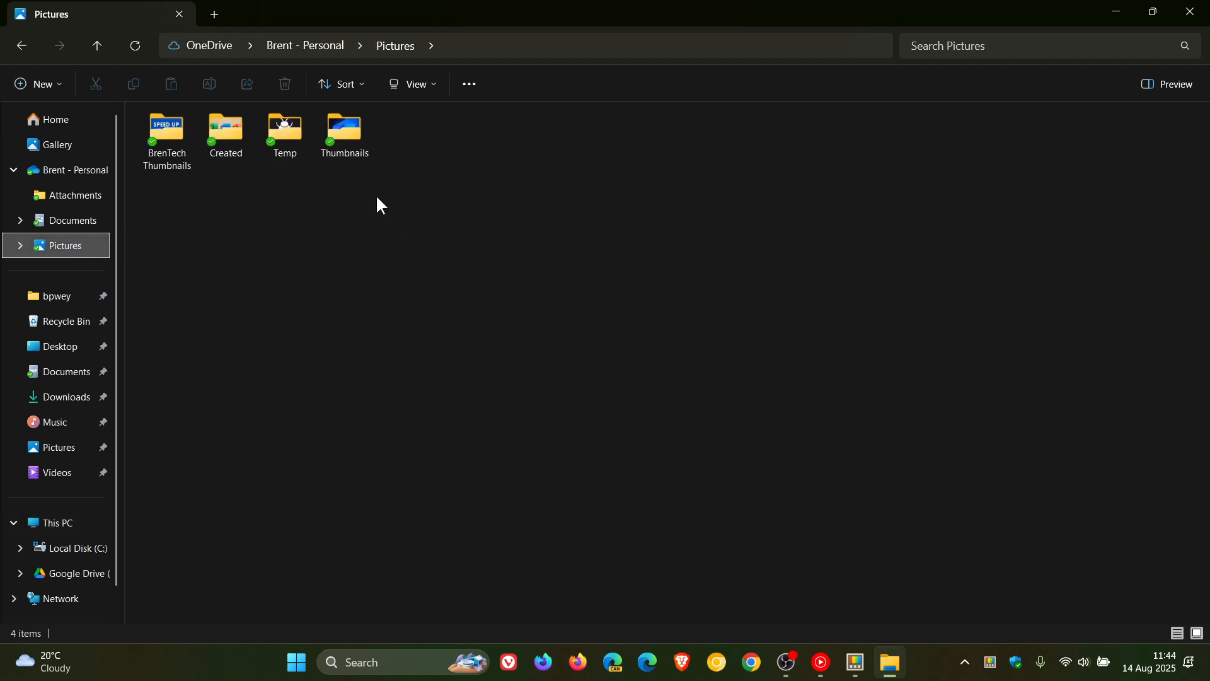
click(345, 132)
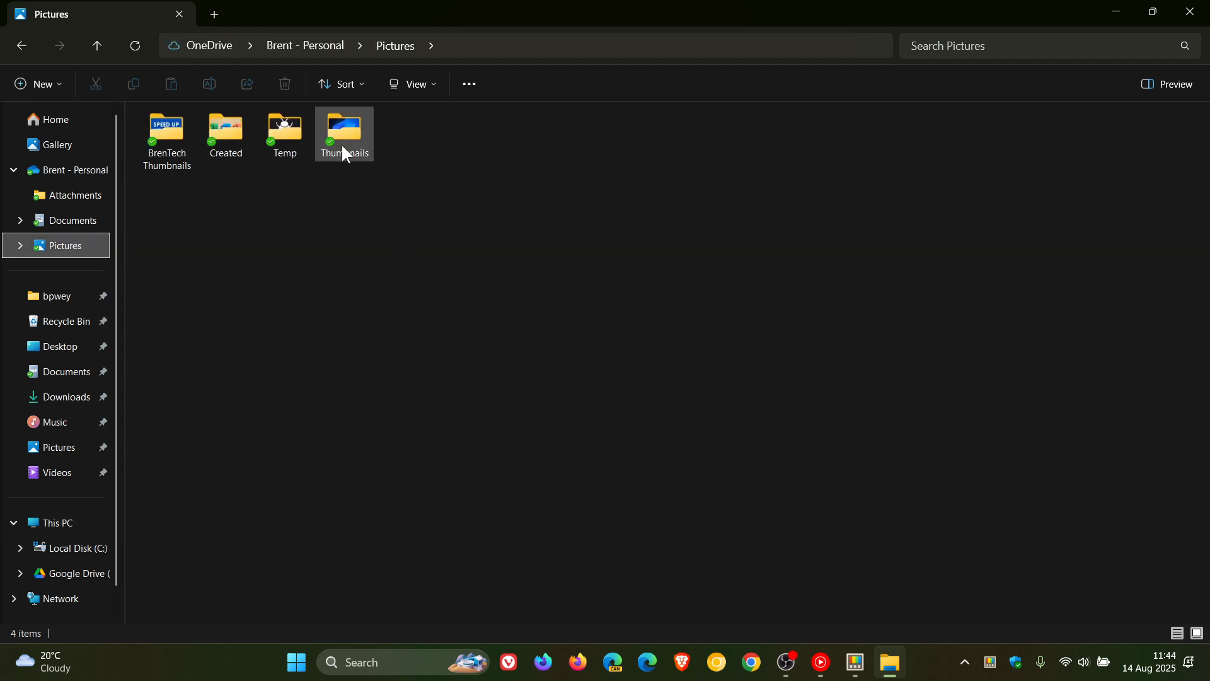
double_click(343, 126)
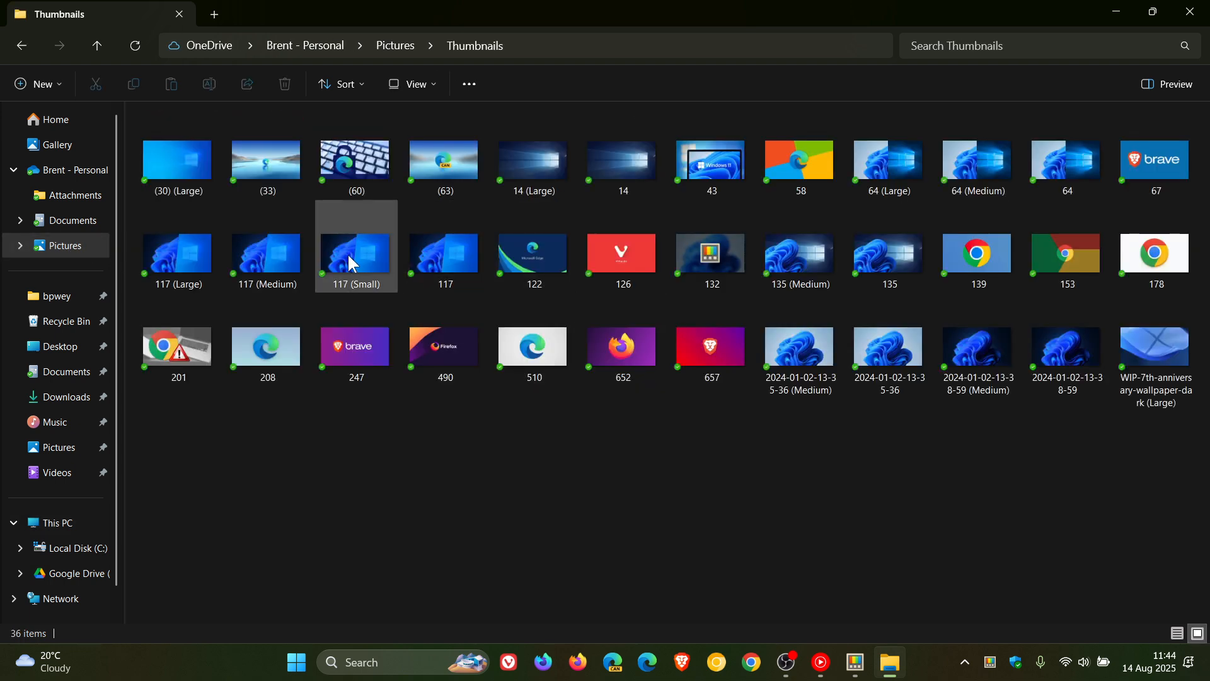
click(355, 252)
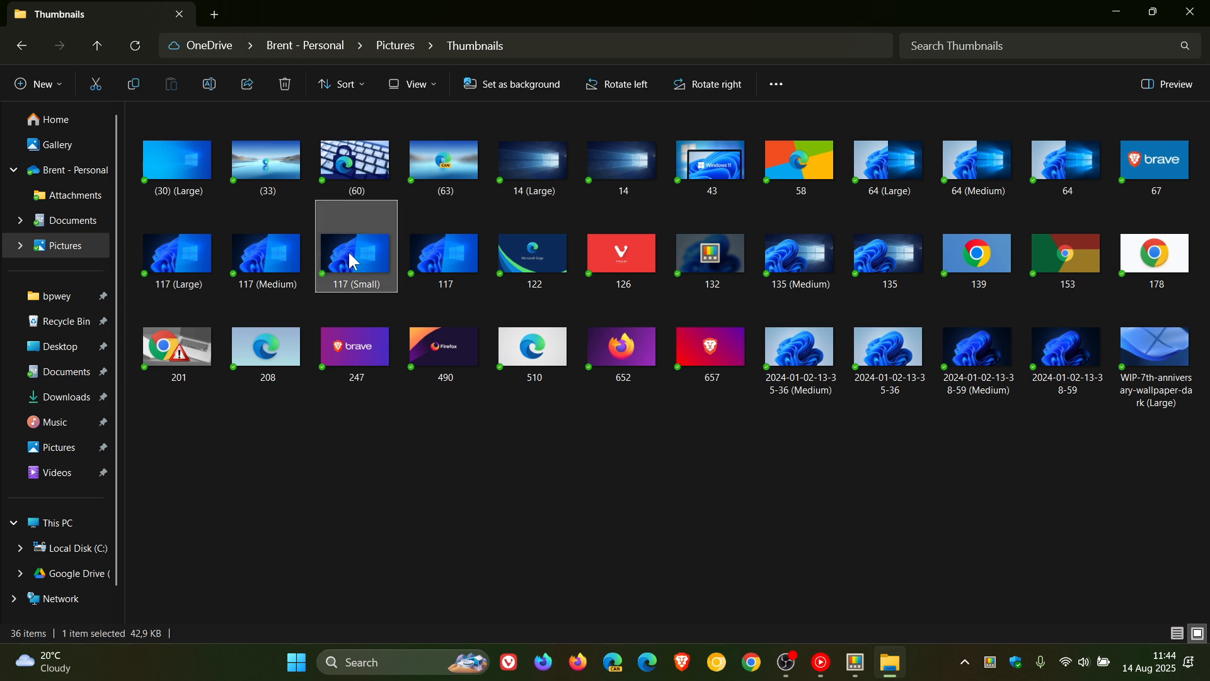
Step: Preview the 117 (Small) image in Peek, showing its details as a 42,9 KB JPG
double_click(356, 252)
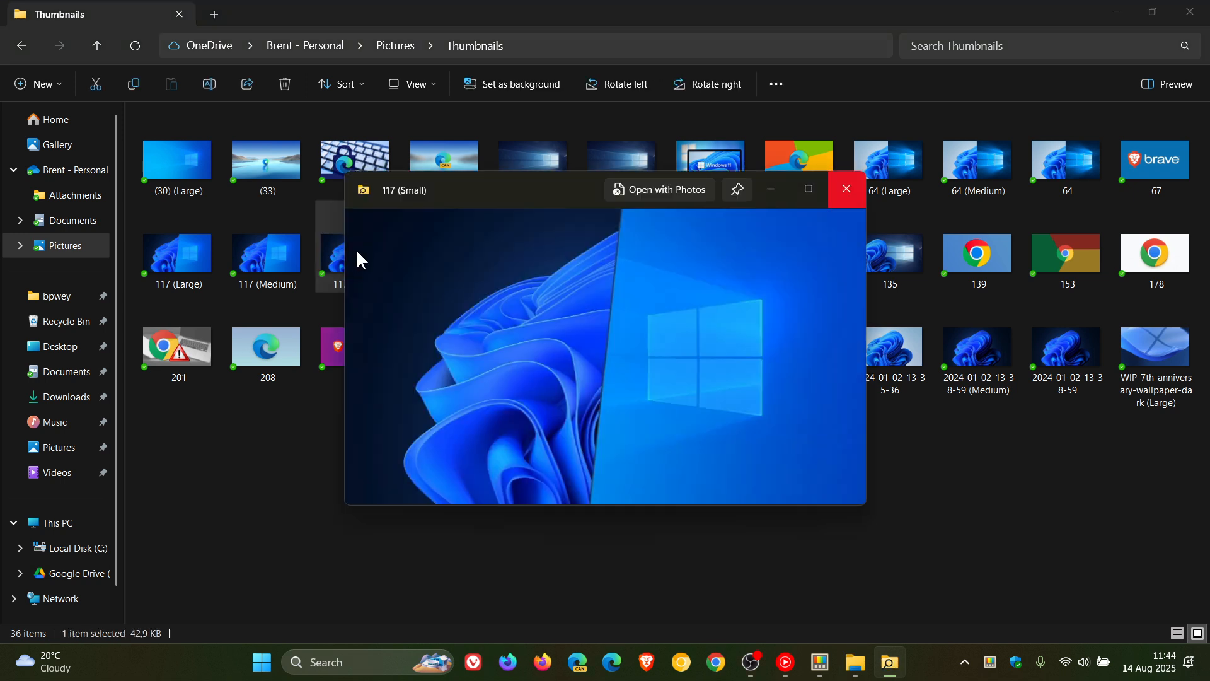
mouse_move(356, 259)
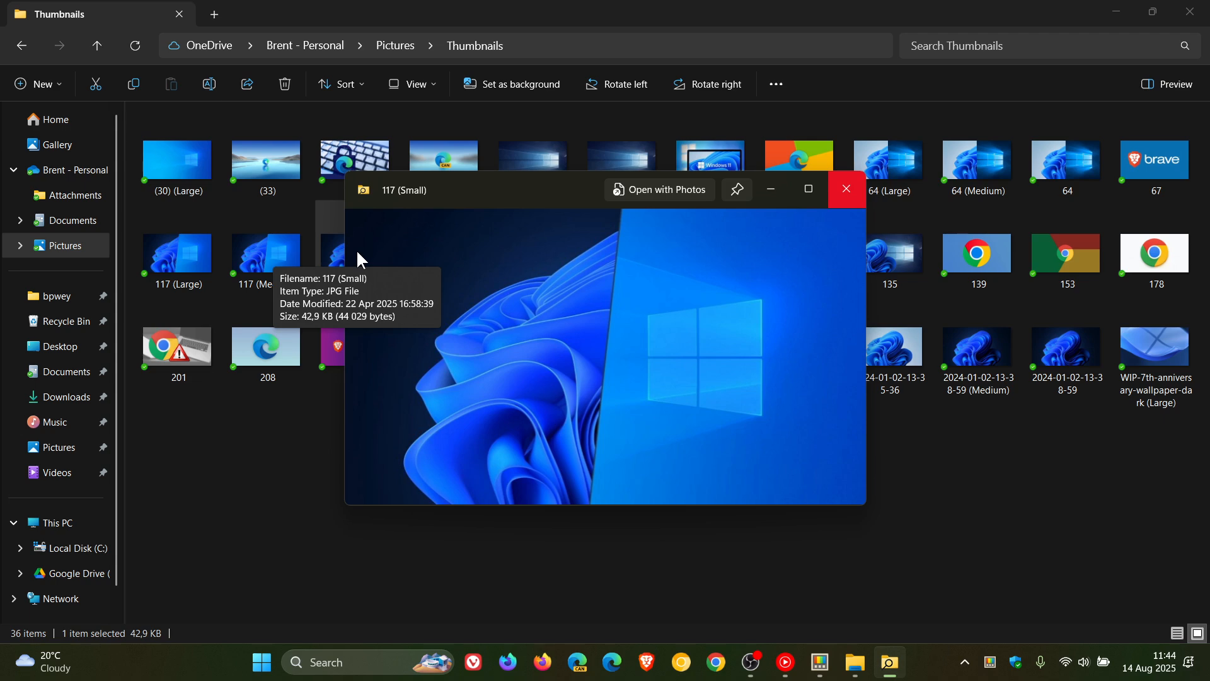
click(846, 189)
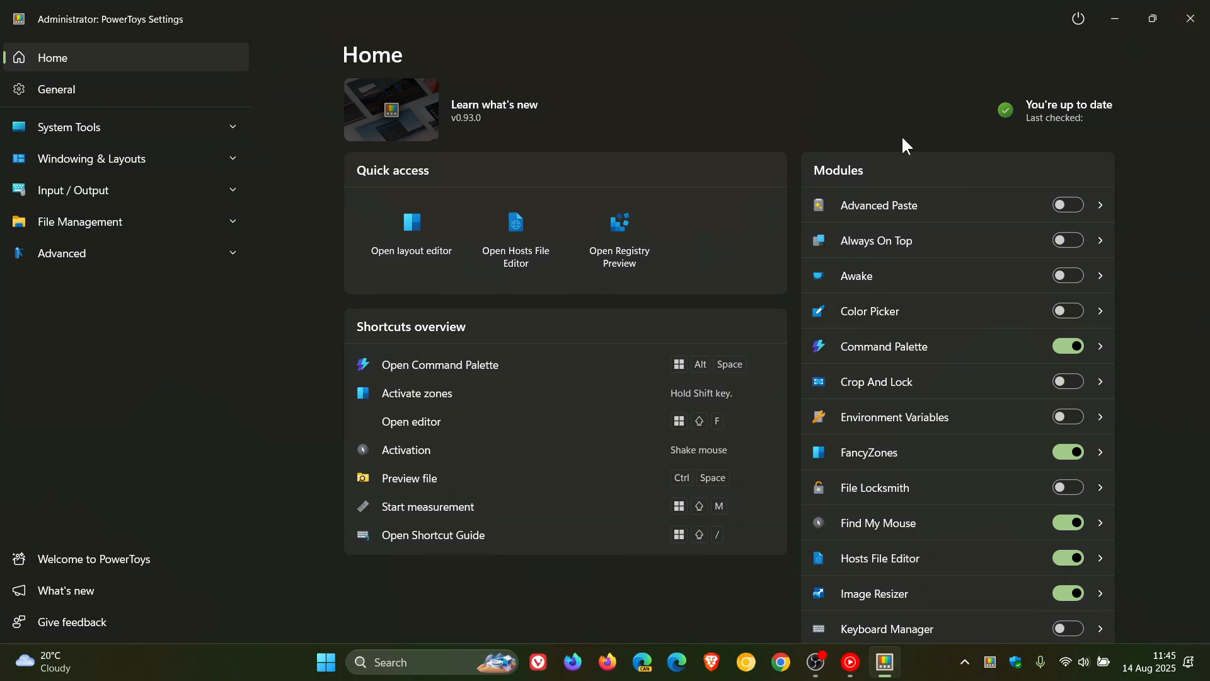
mouse_move(619, 237)
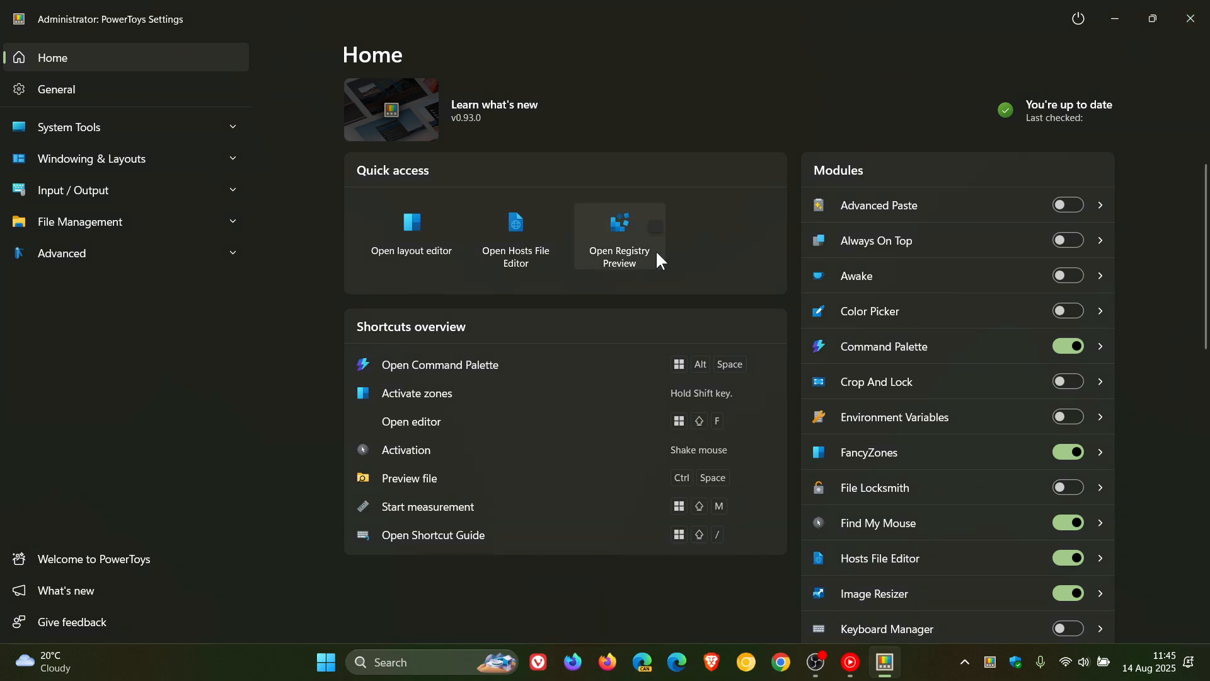
mouse_move(772, 222)
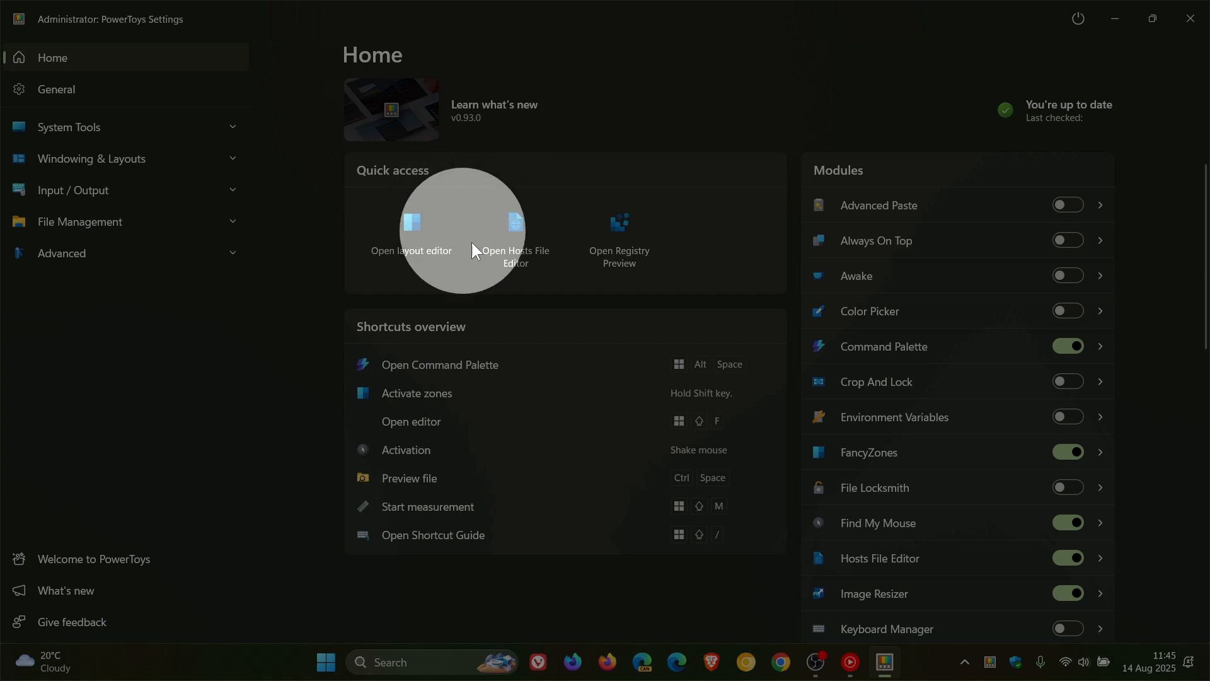
mouse_move(718, 207)
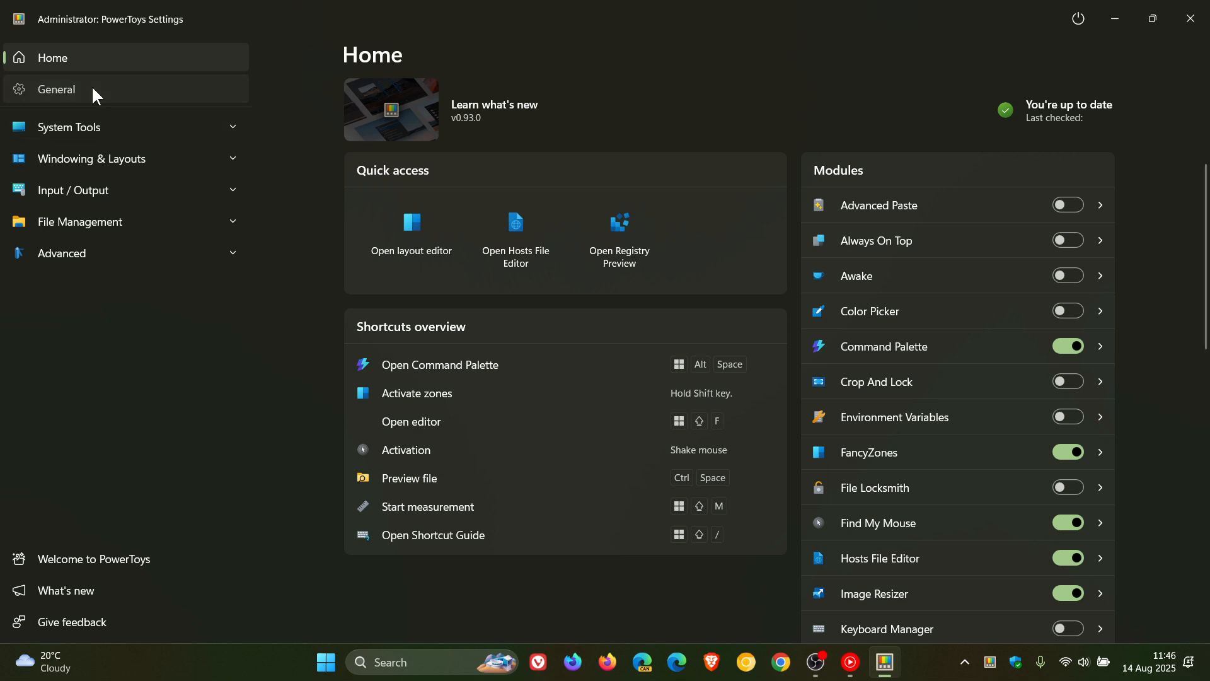
Step: From the General page, review the GitHub PowerToys 0.93.0 release notes down to the Assets list
click(55, 89)
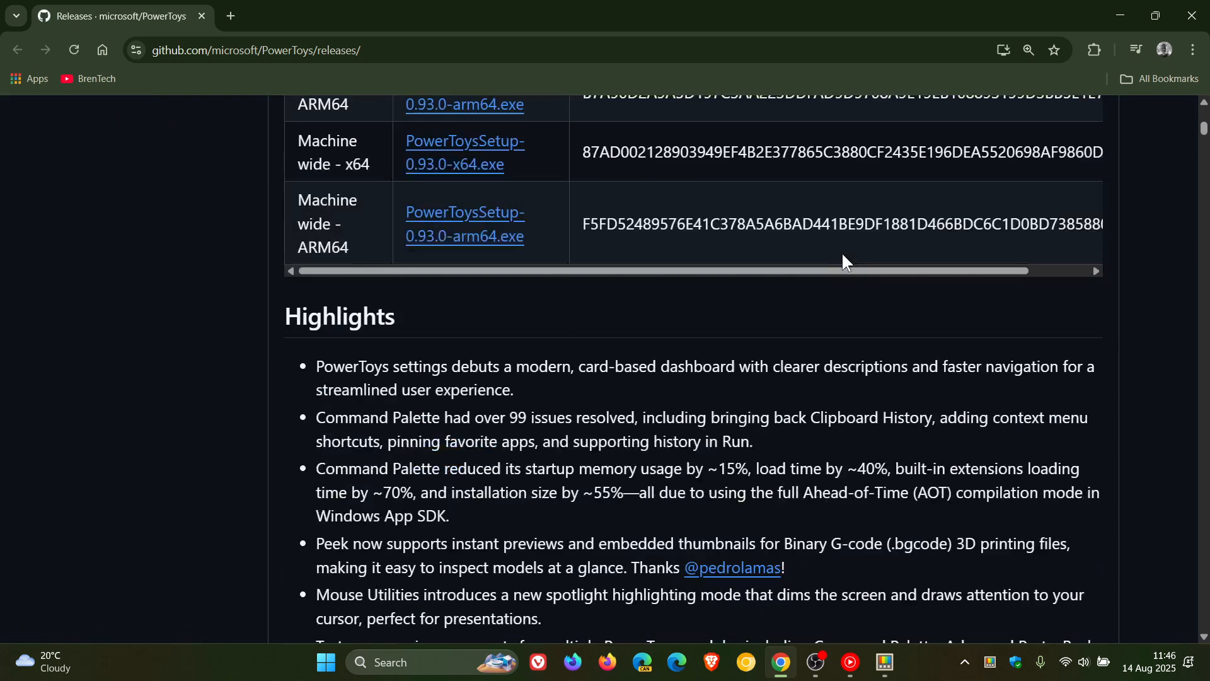
scroll(down, 3)
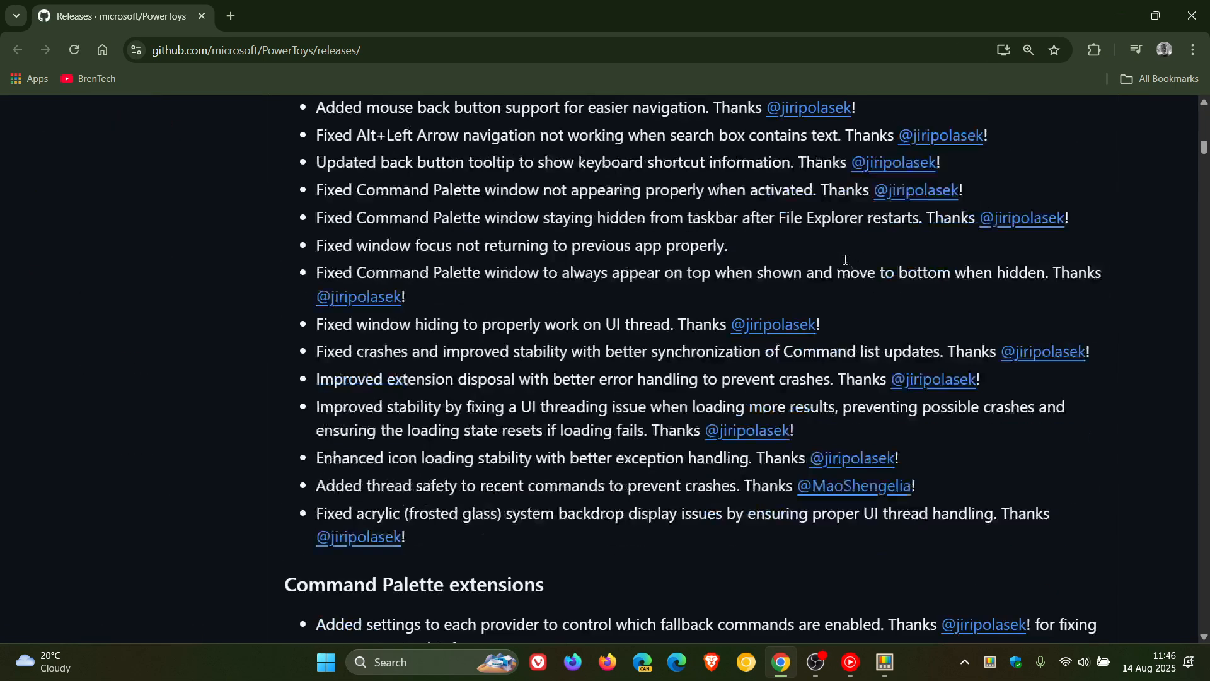
scroll(down, 3)
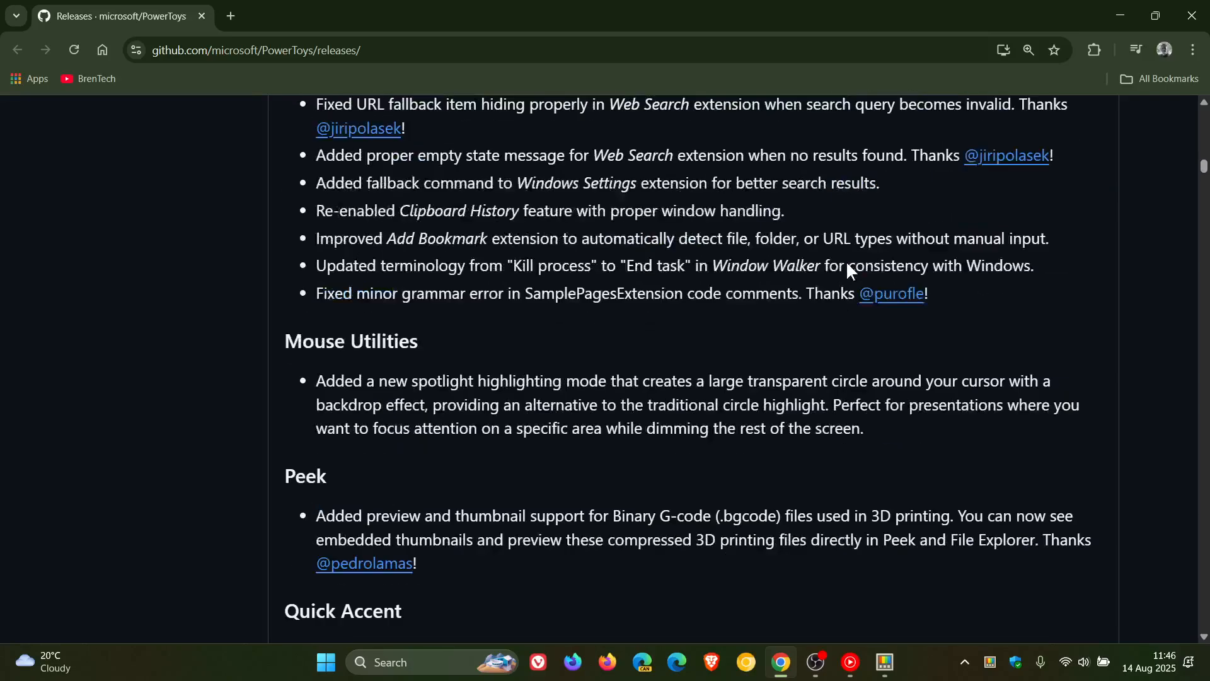
scroll(down, 3)
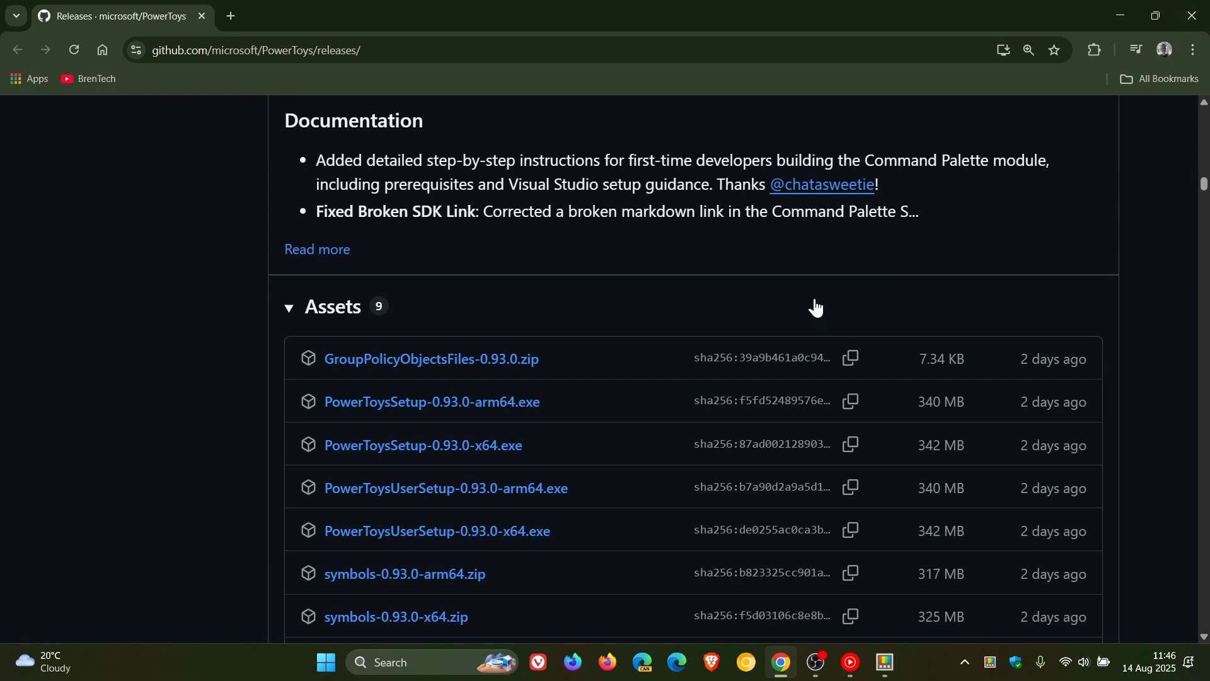
scroll(down, 3)
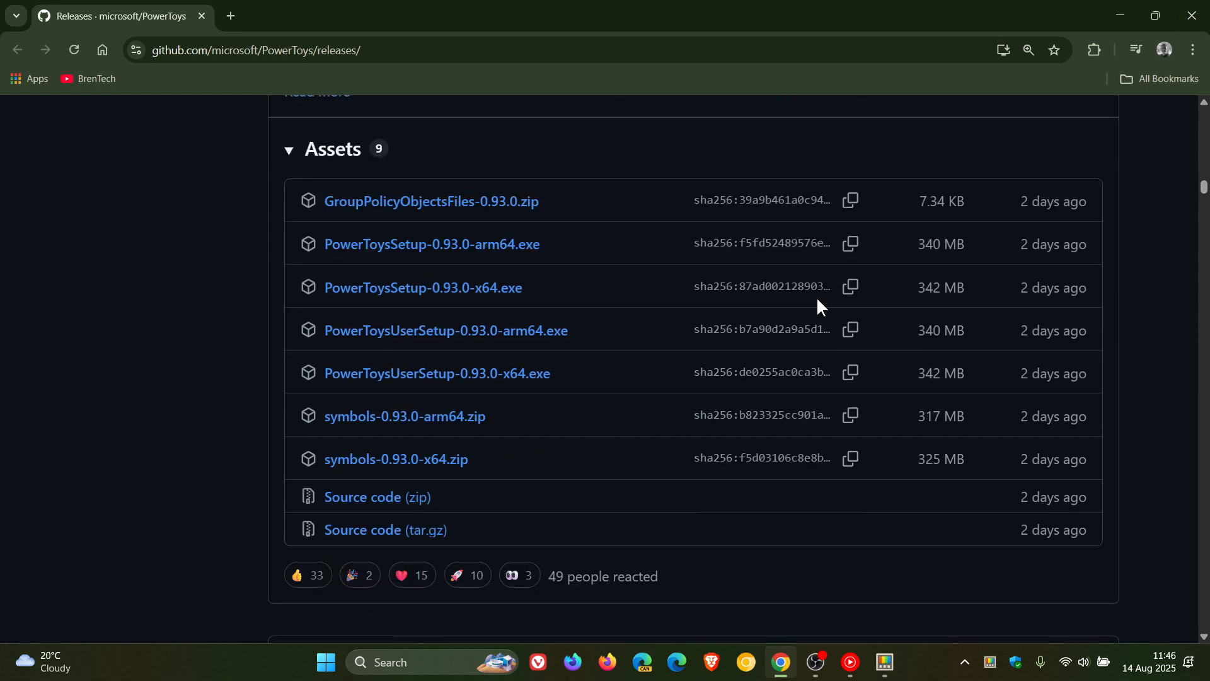
scroll(down, 3)
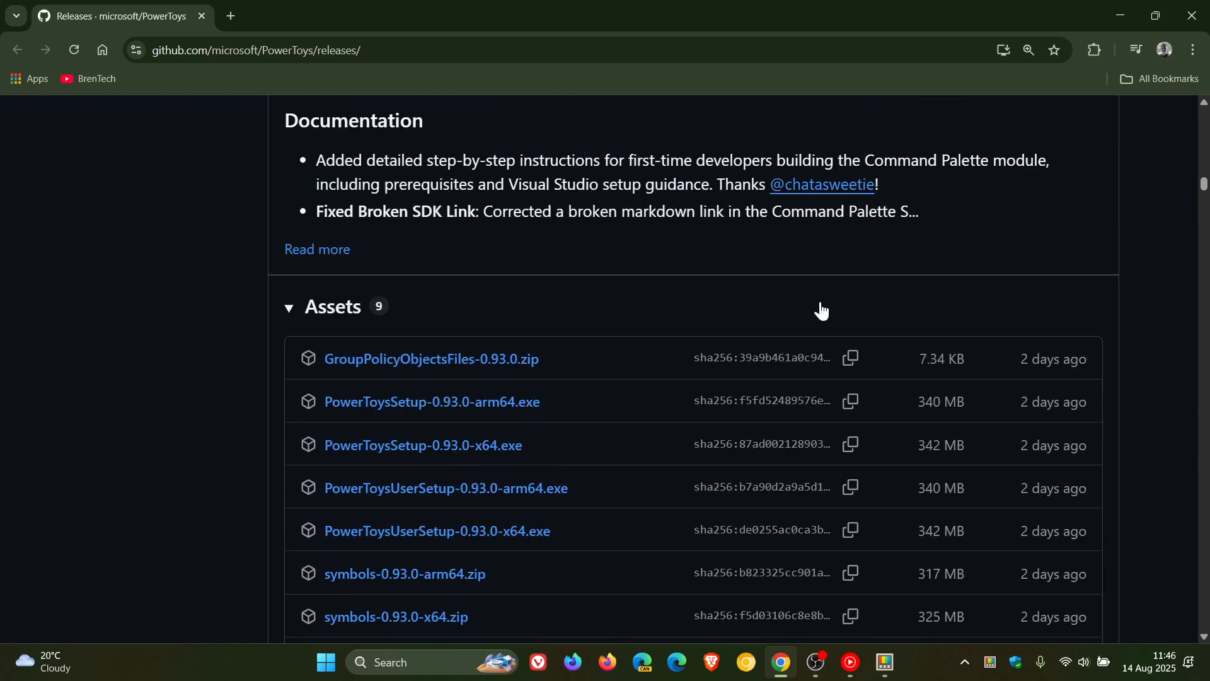
Step: Return to PowerToys Settings and minimize it to reveal the desktop
click(882, 668)
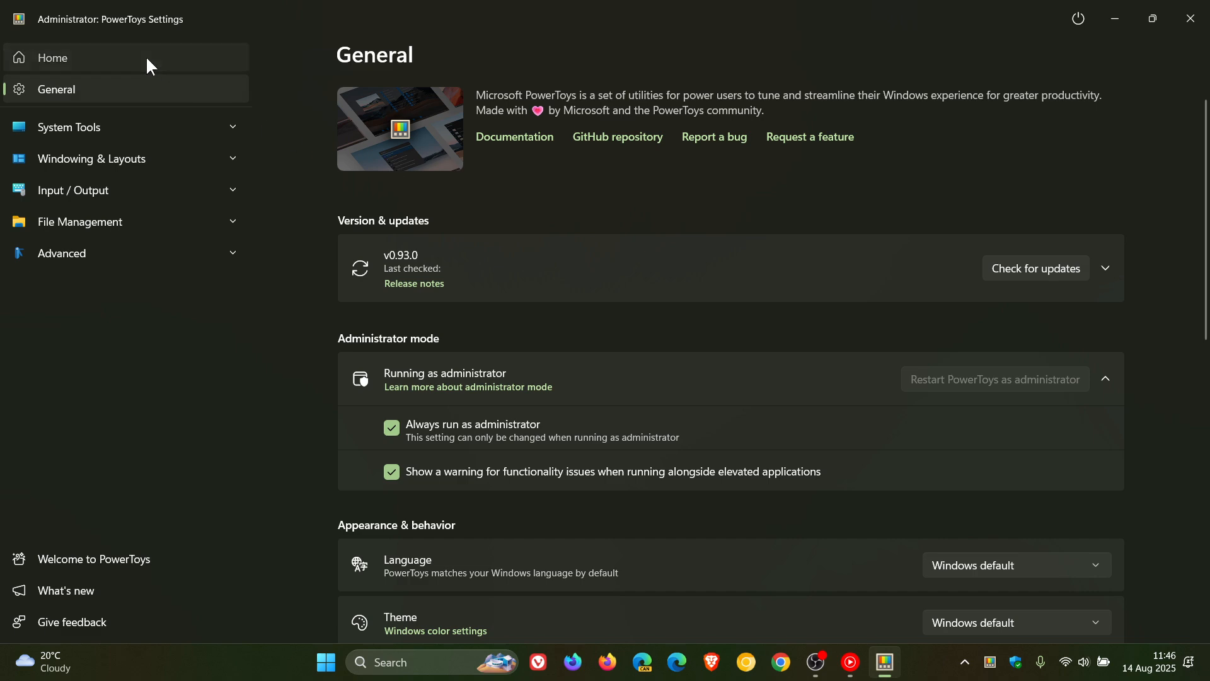
click(1189, 18)
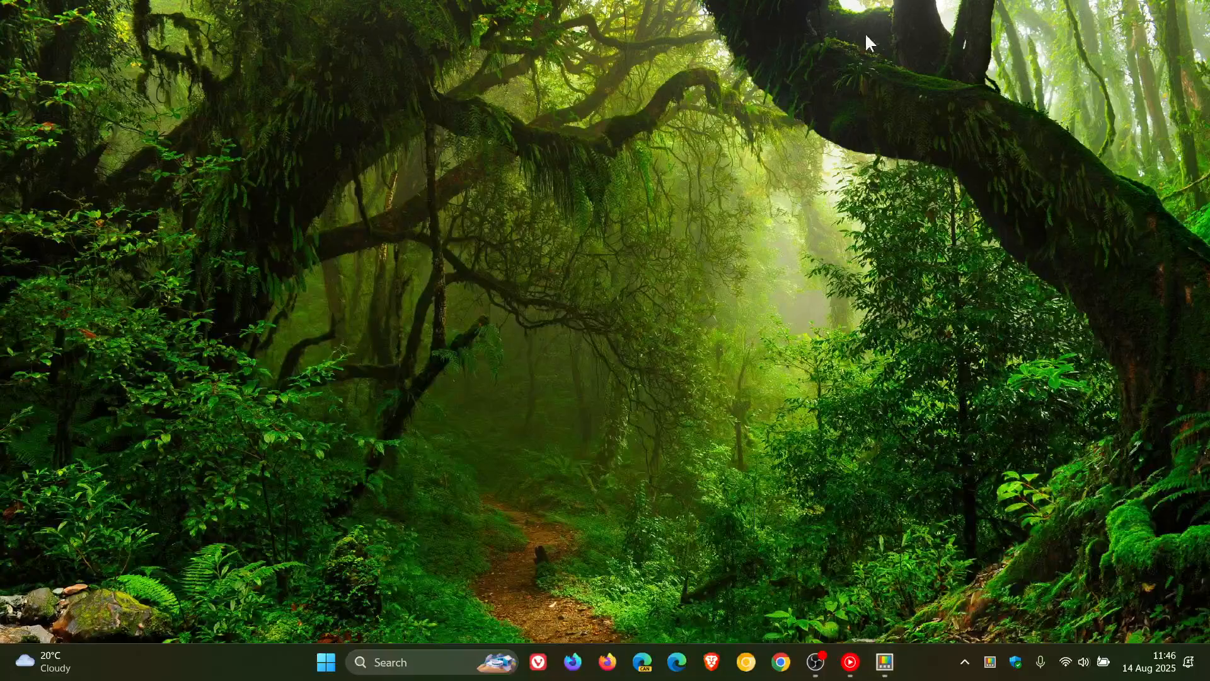